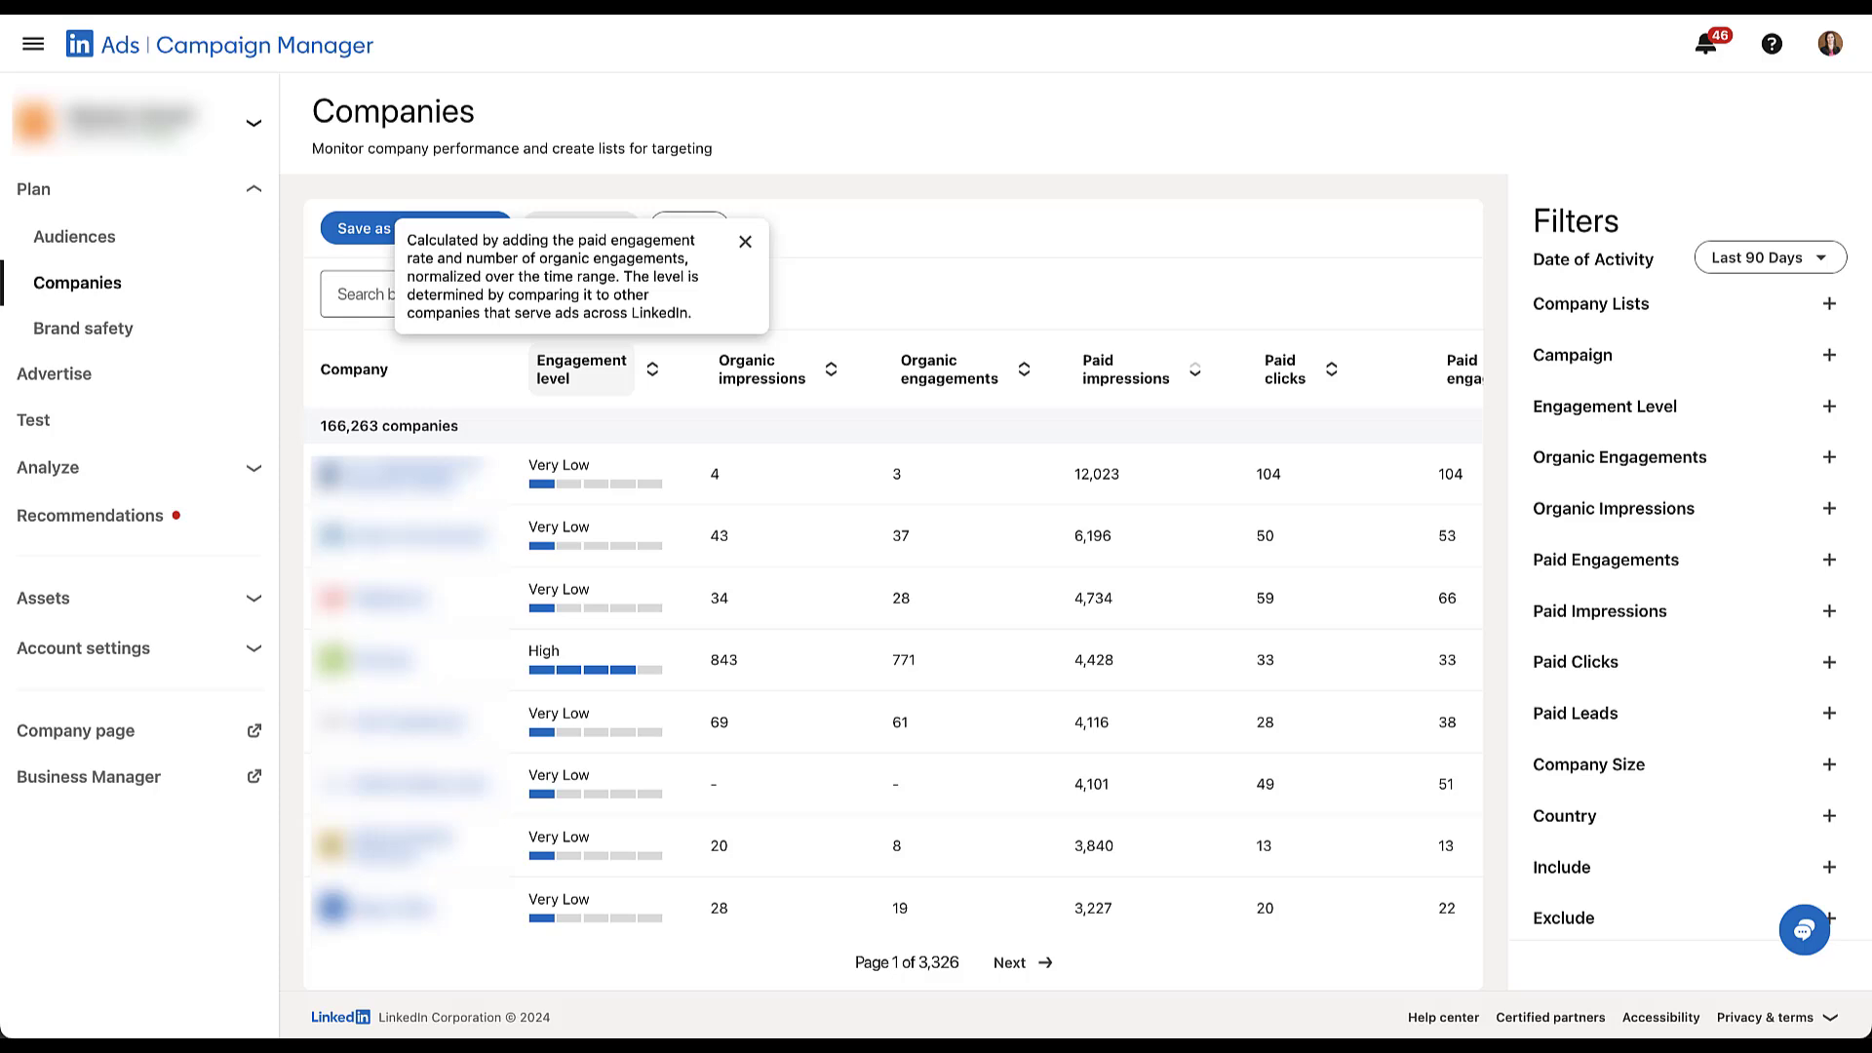
Dismiss the engagement level, organic engagements and paid engagements explanations.
left_click(745, 241)
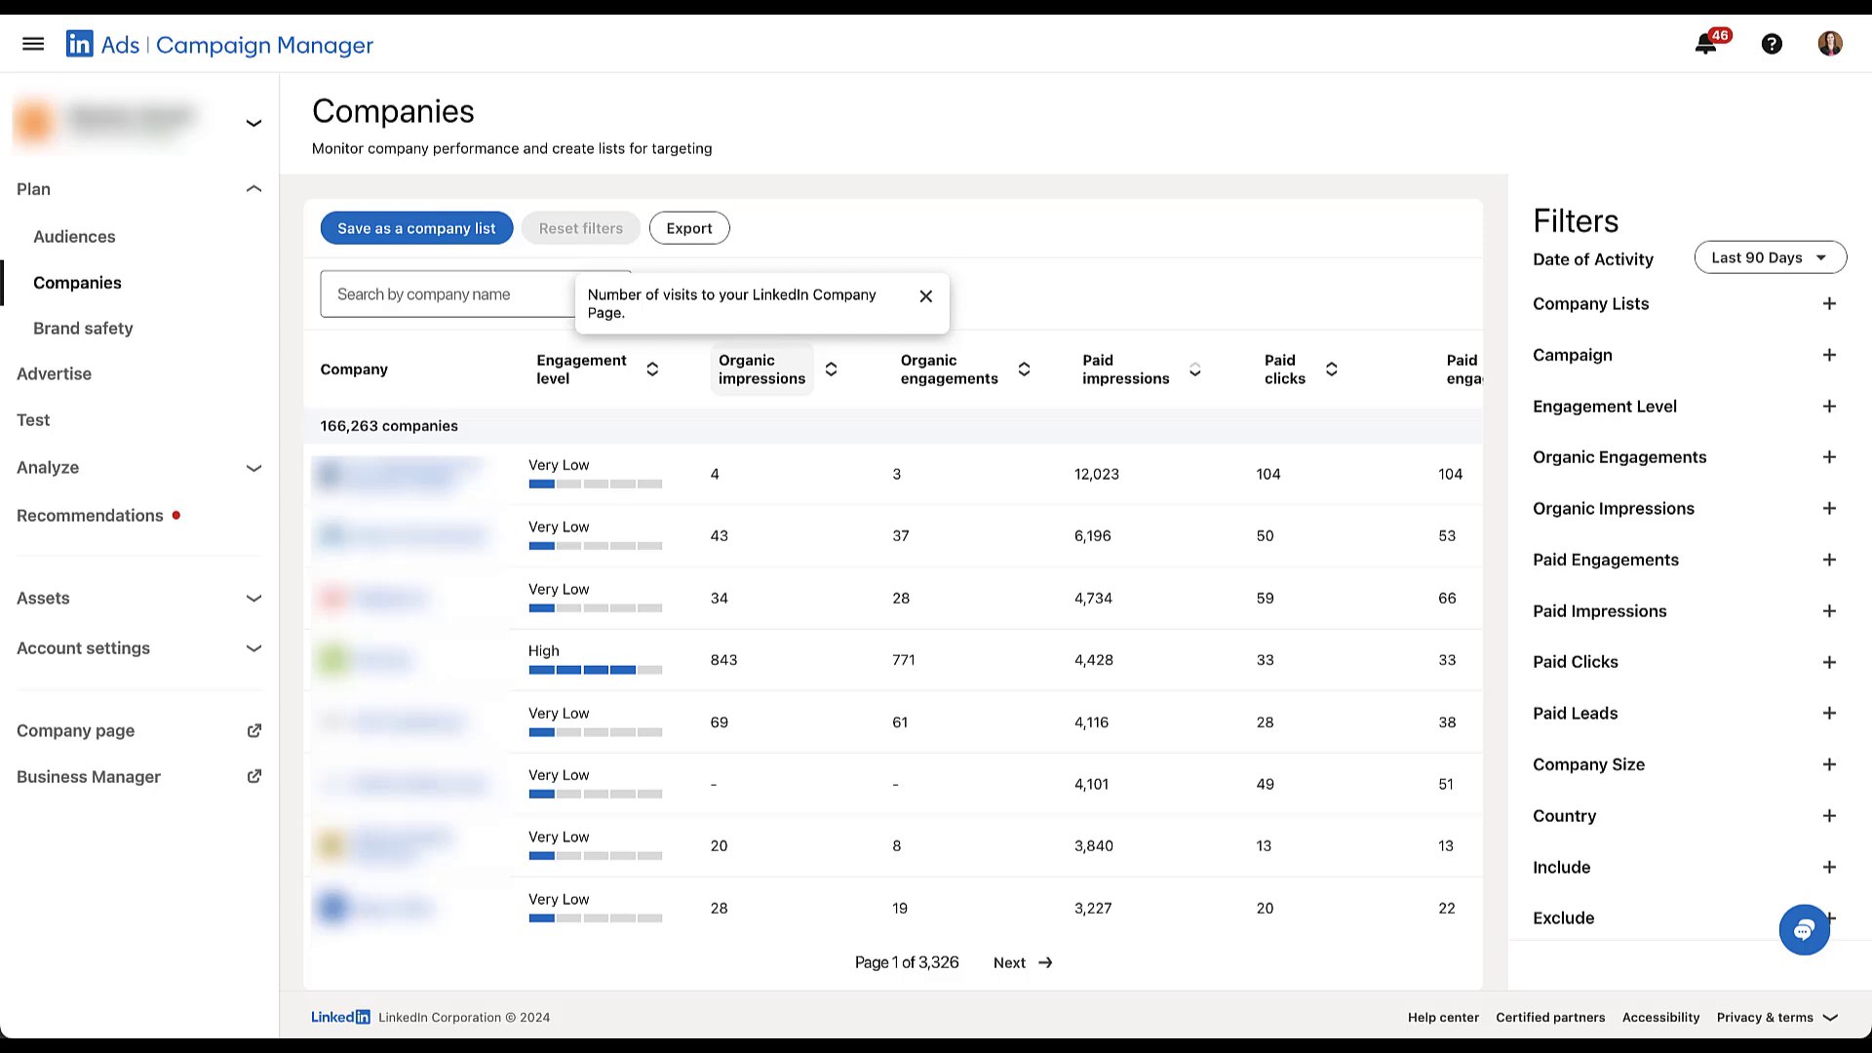
mouse_move(948, 368)
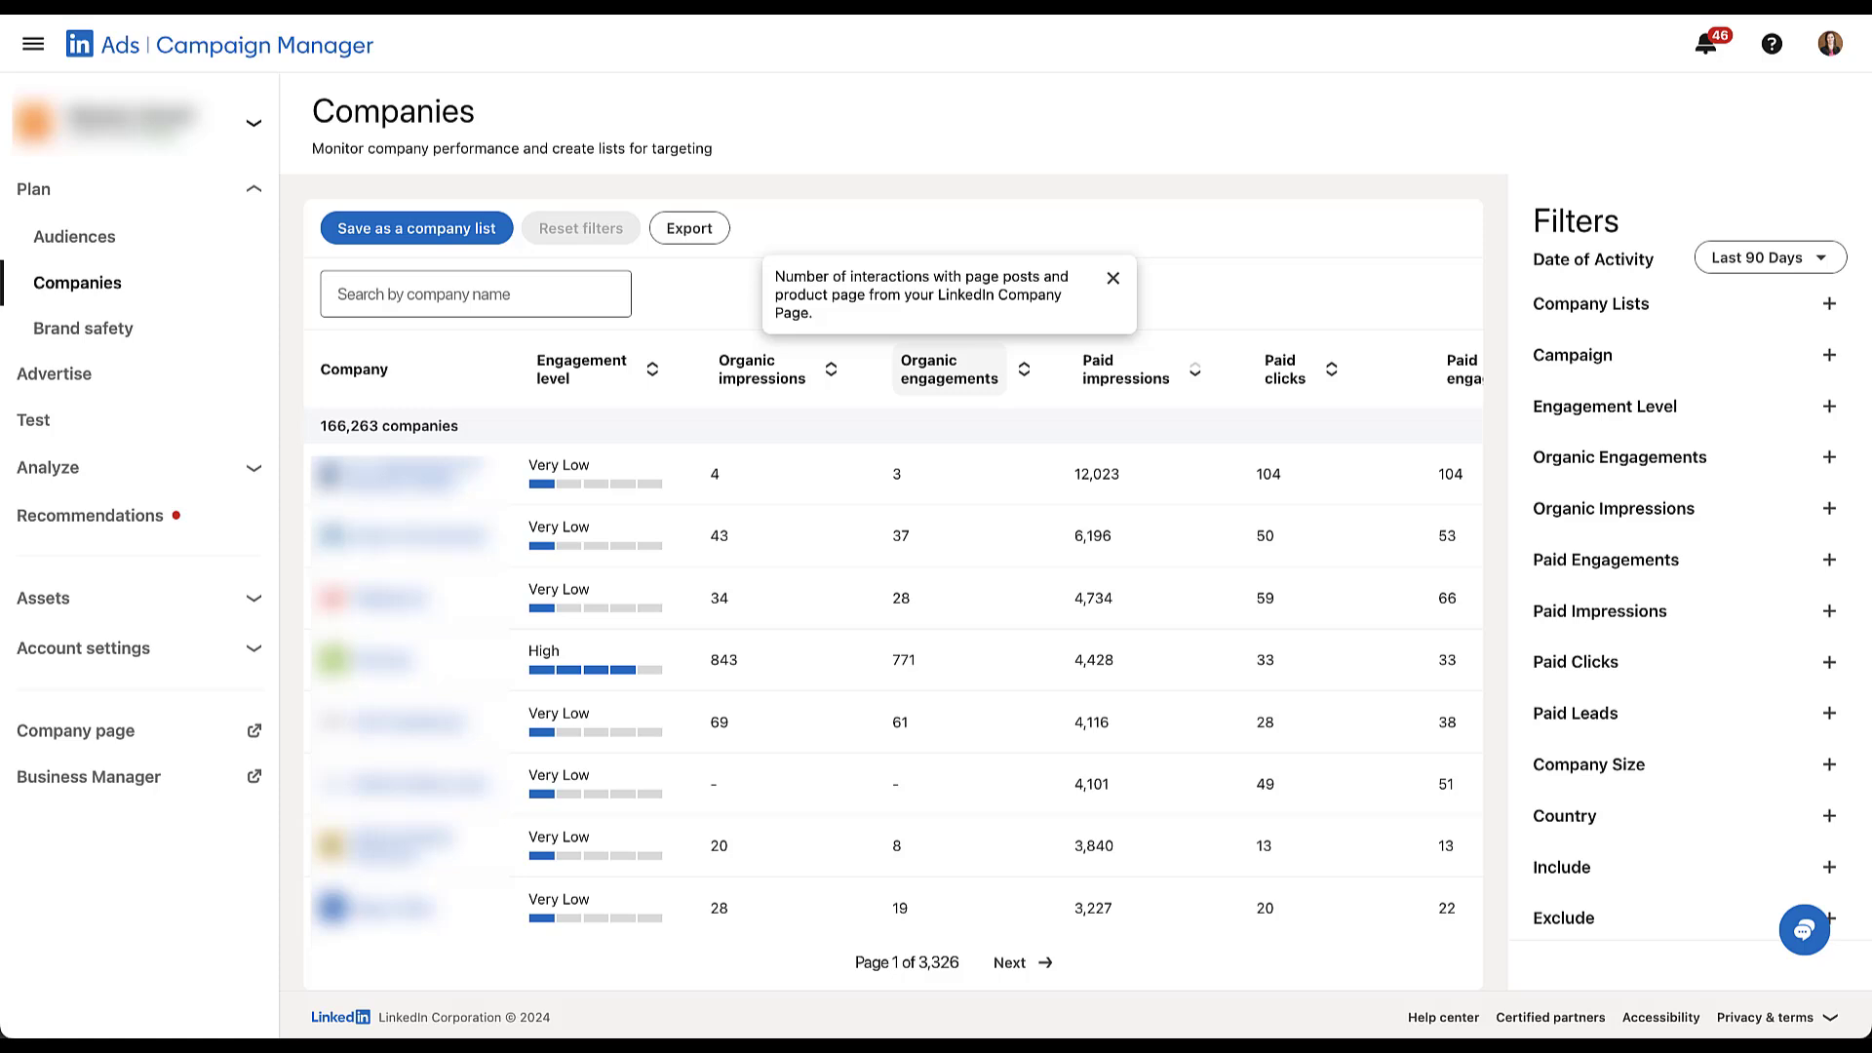
left_click(1110, 279)
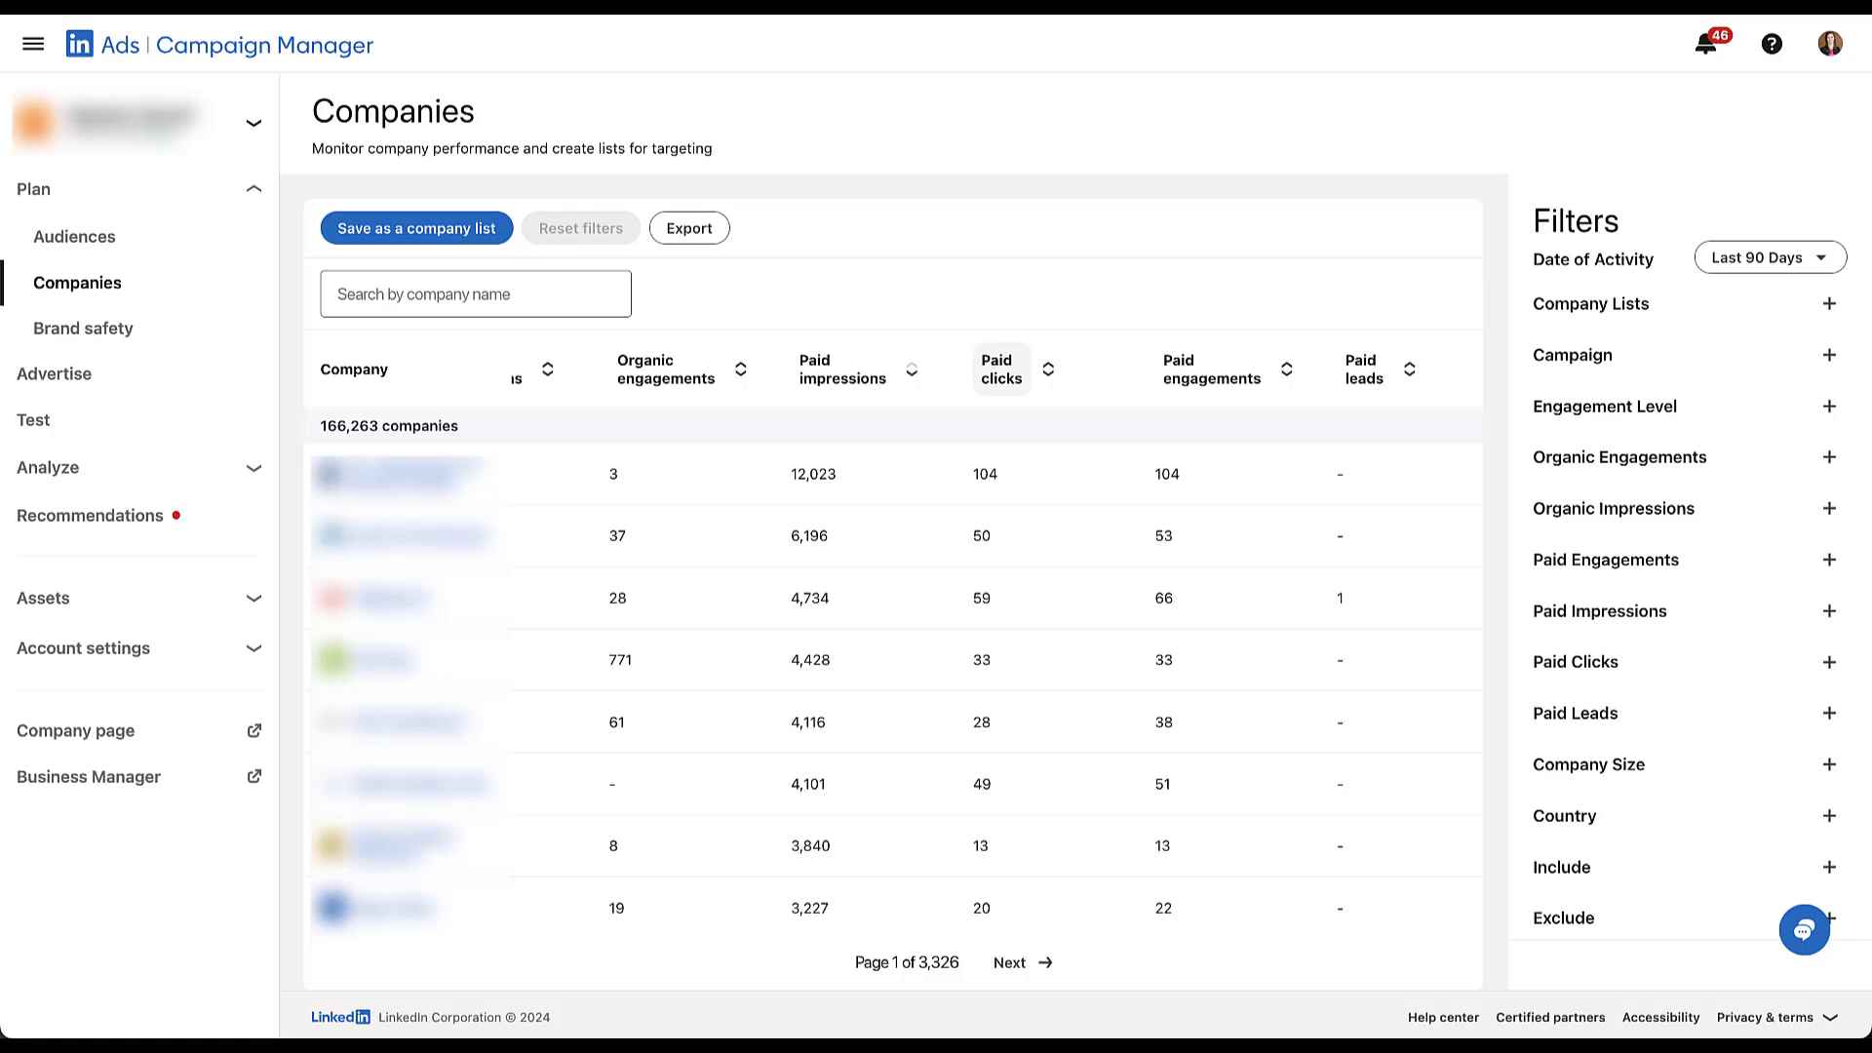
mouse_move(1211, 369)
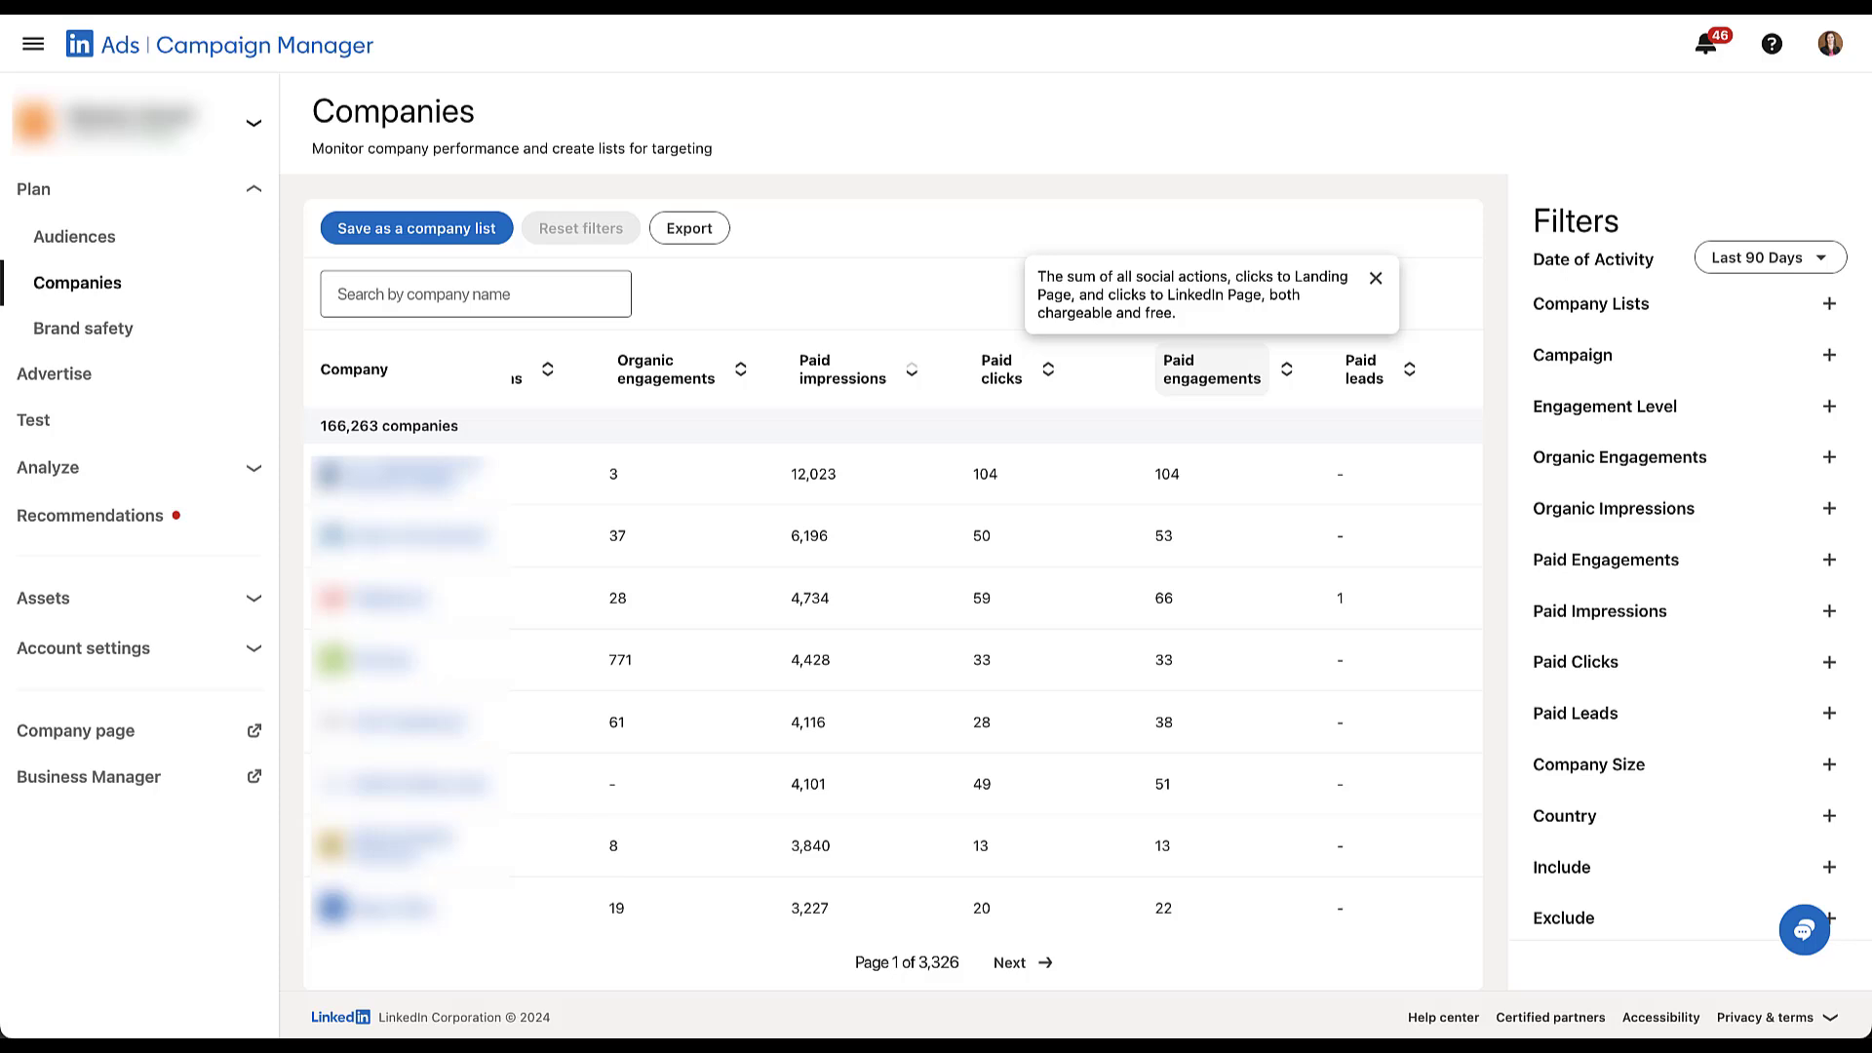
left_click(1375, 277)
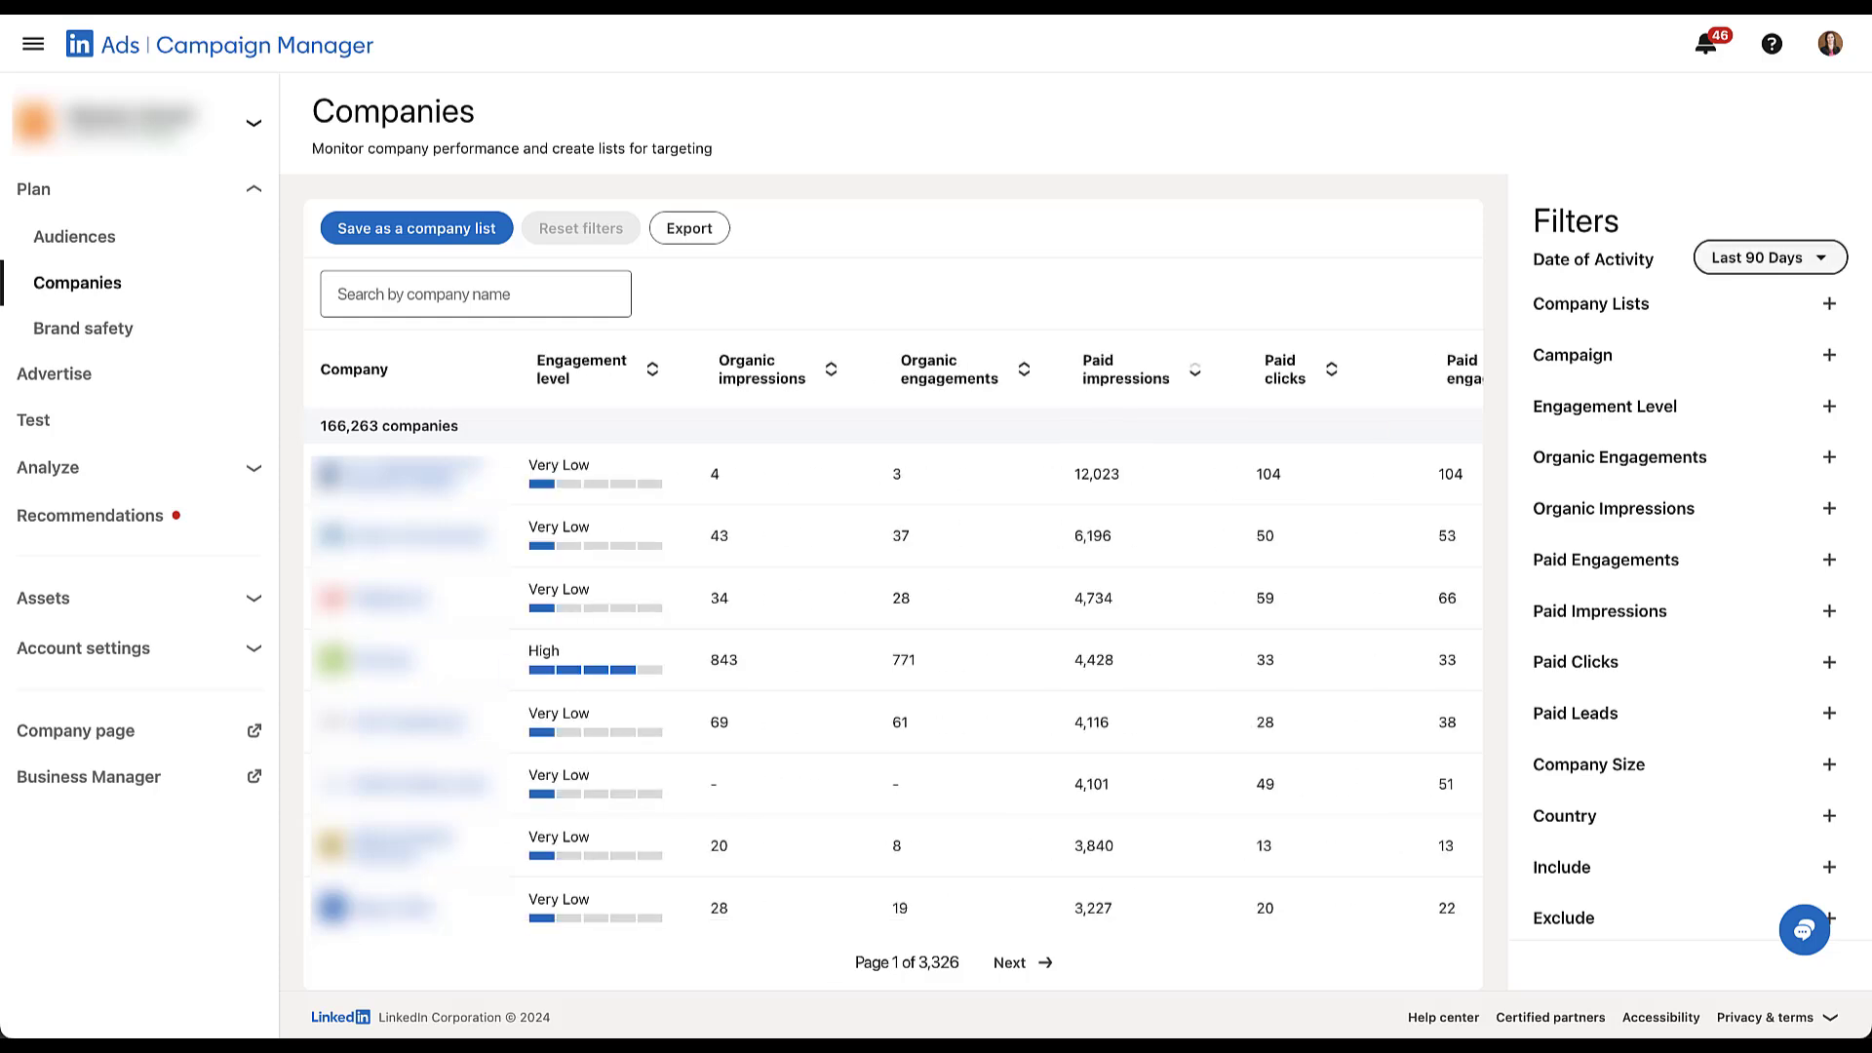
Limit Date of Activity to Last 60 Days and expand the Company Lists filter (All).
left_click(1769, 257)
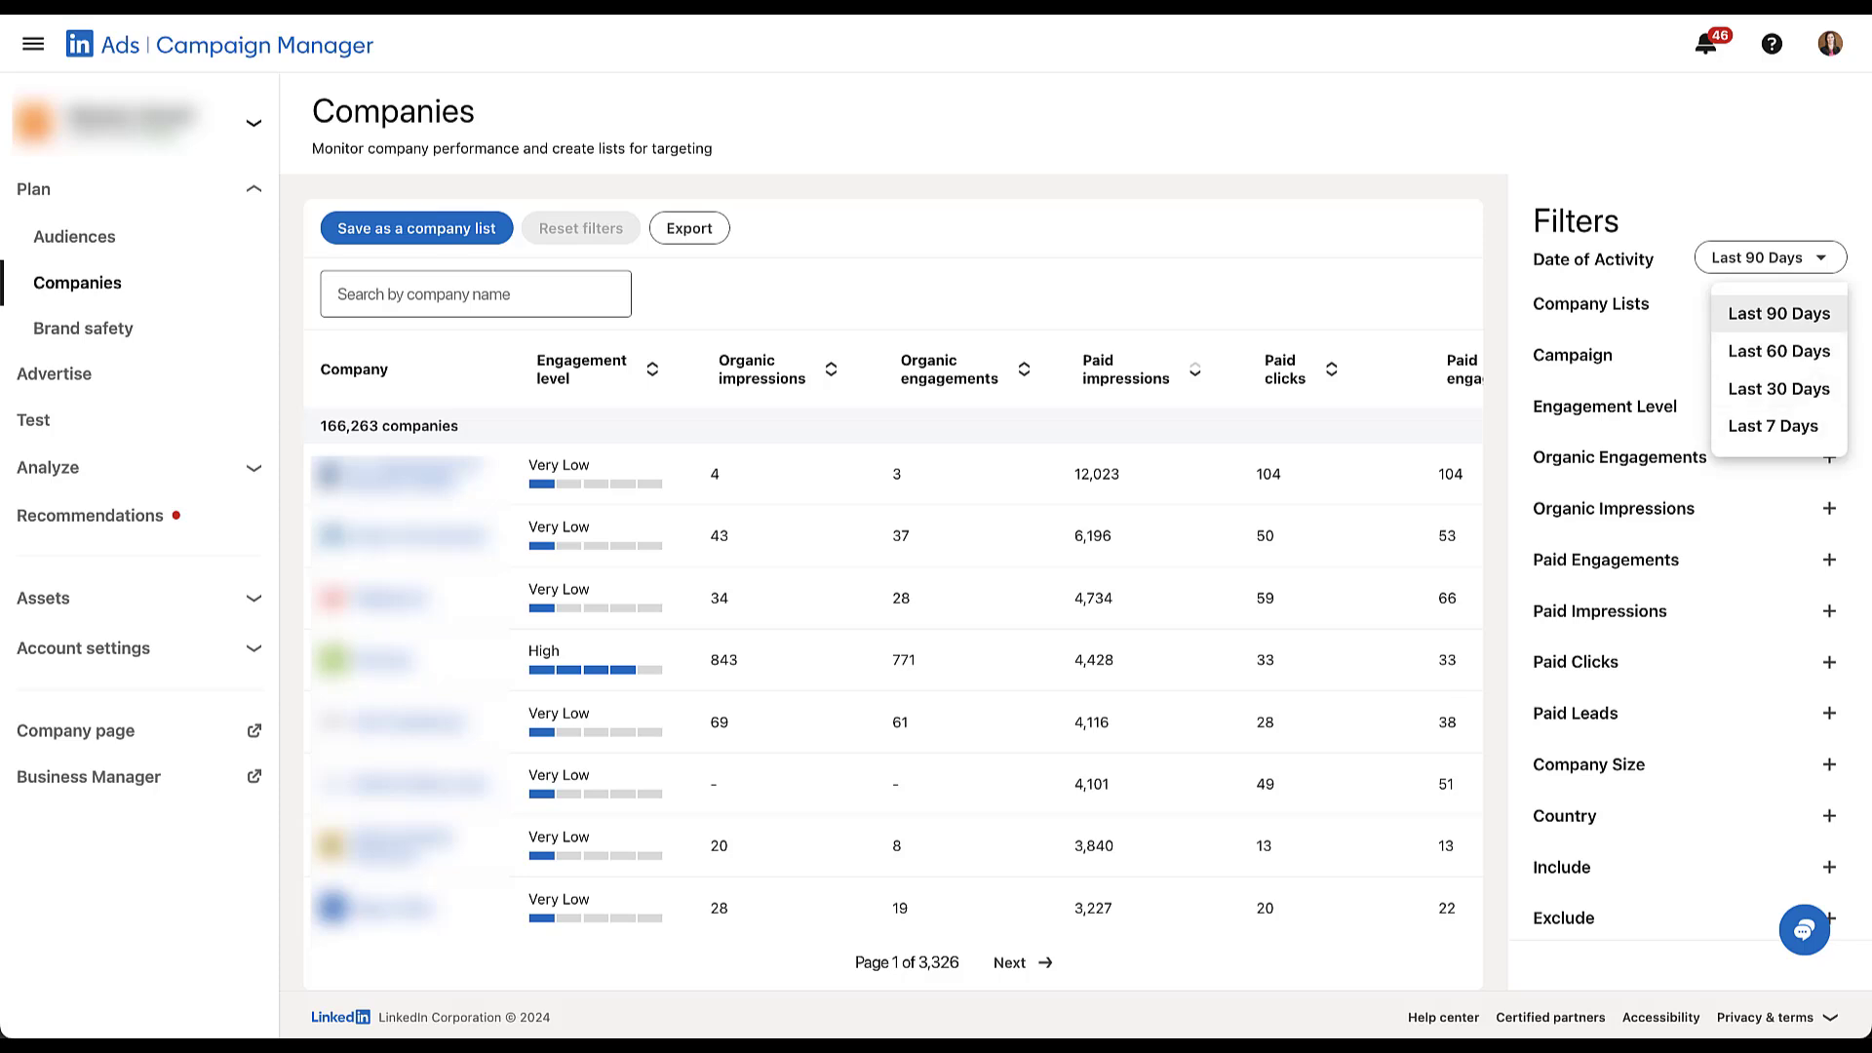
left_click(1779, 351)
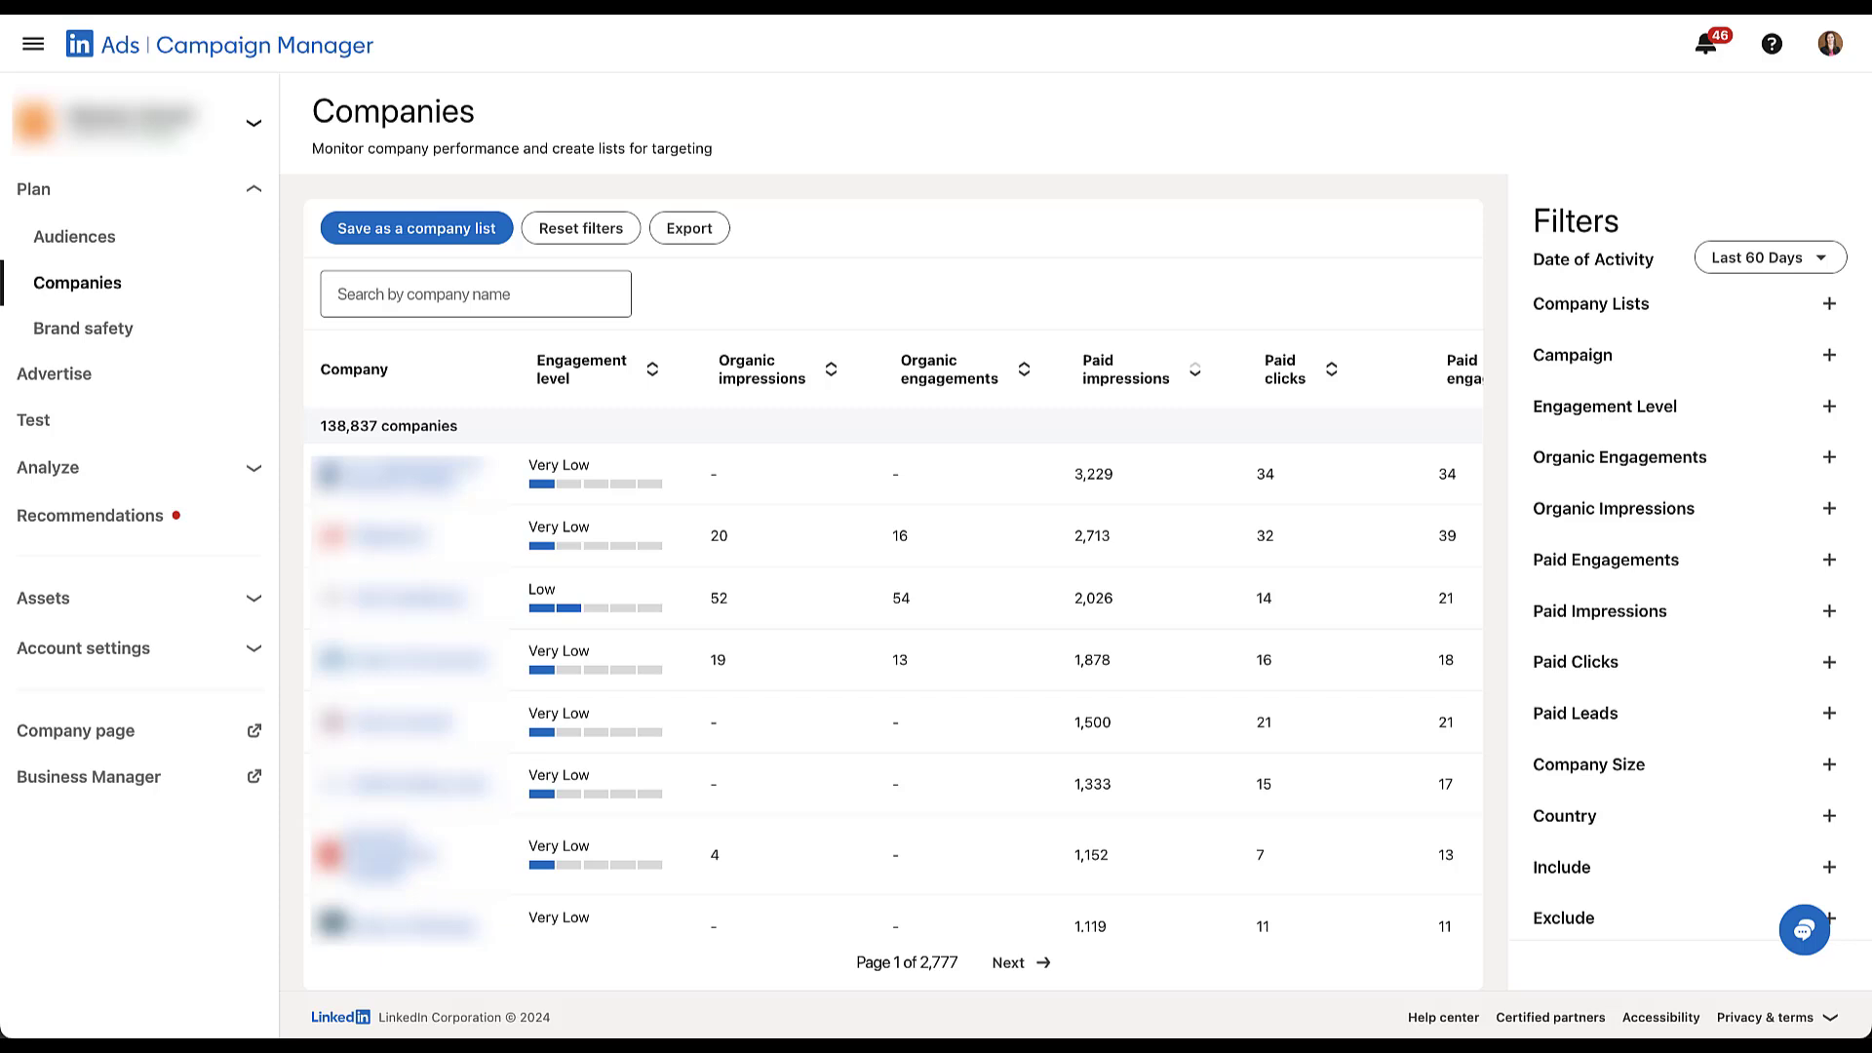
left_click(1827, 304)
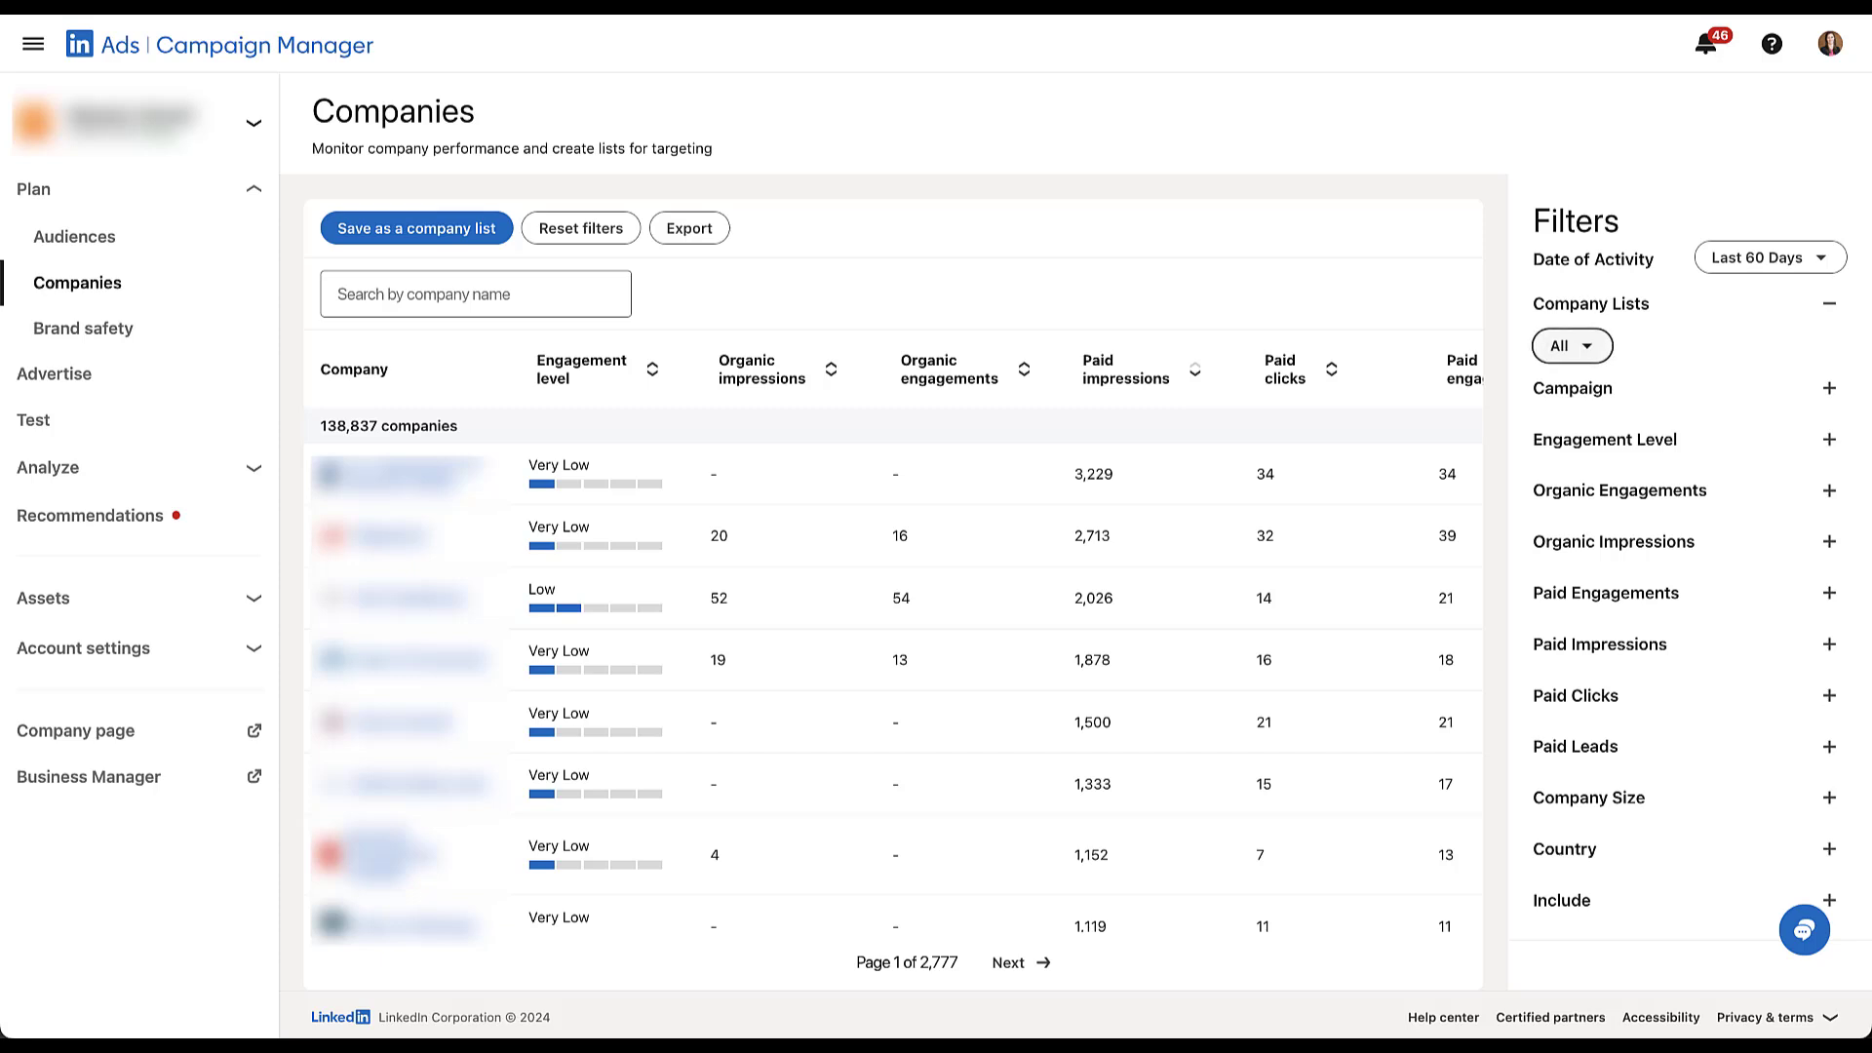
left_click(1572, 347)
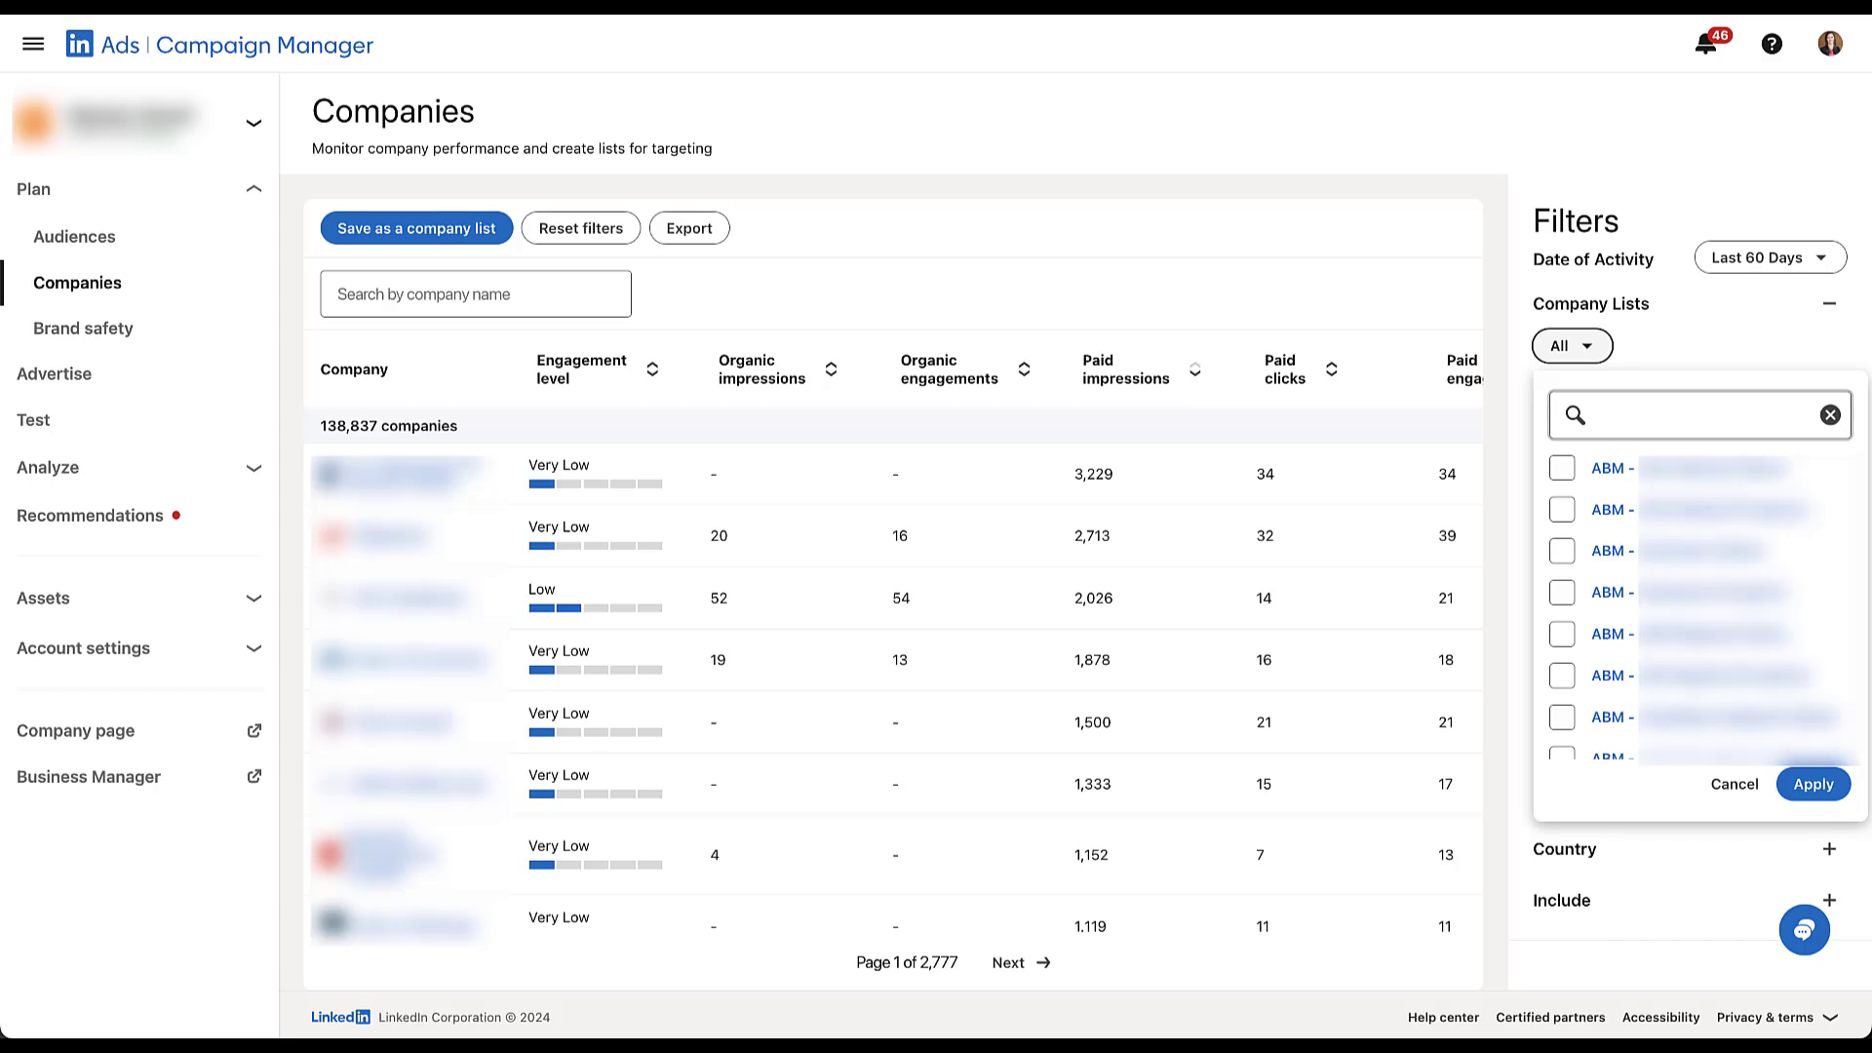
left_click(1695, 413)
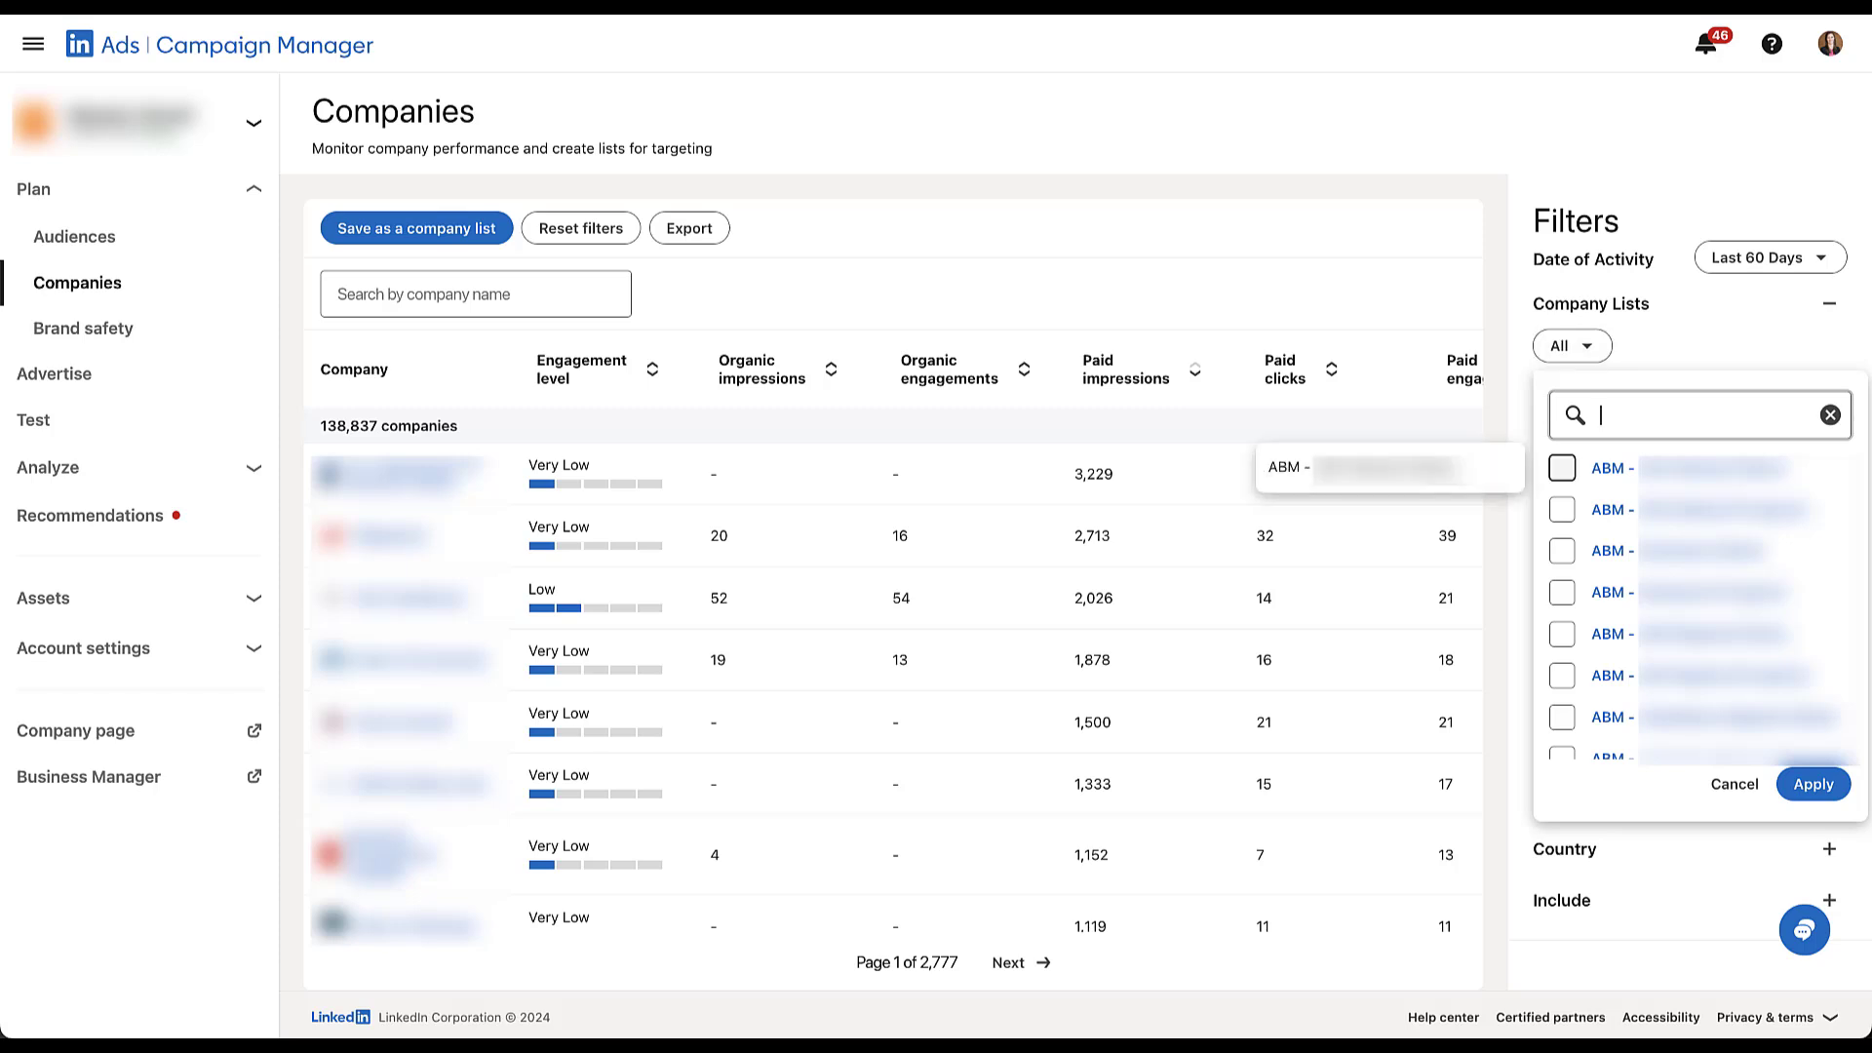
left_click(1560, 468)
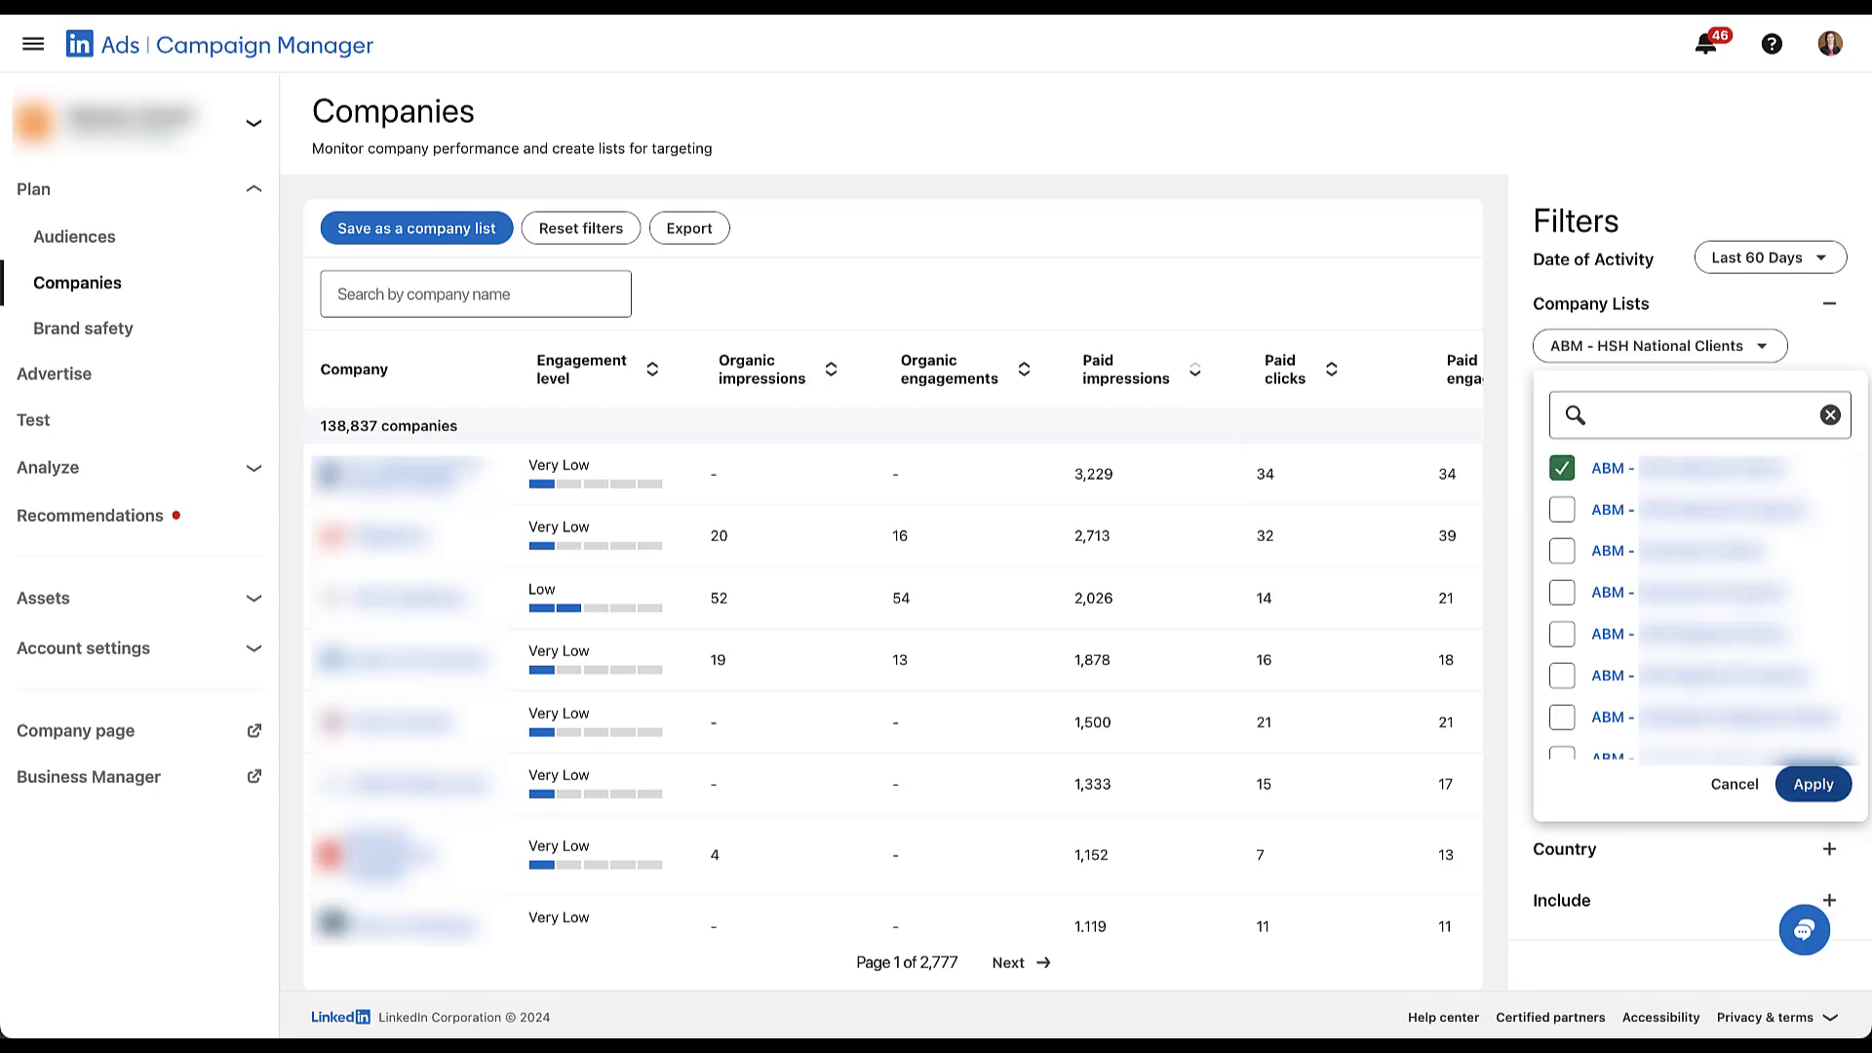
left_click(1810, 784)
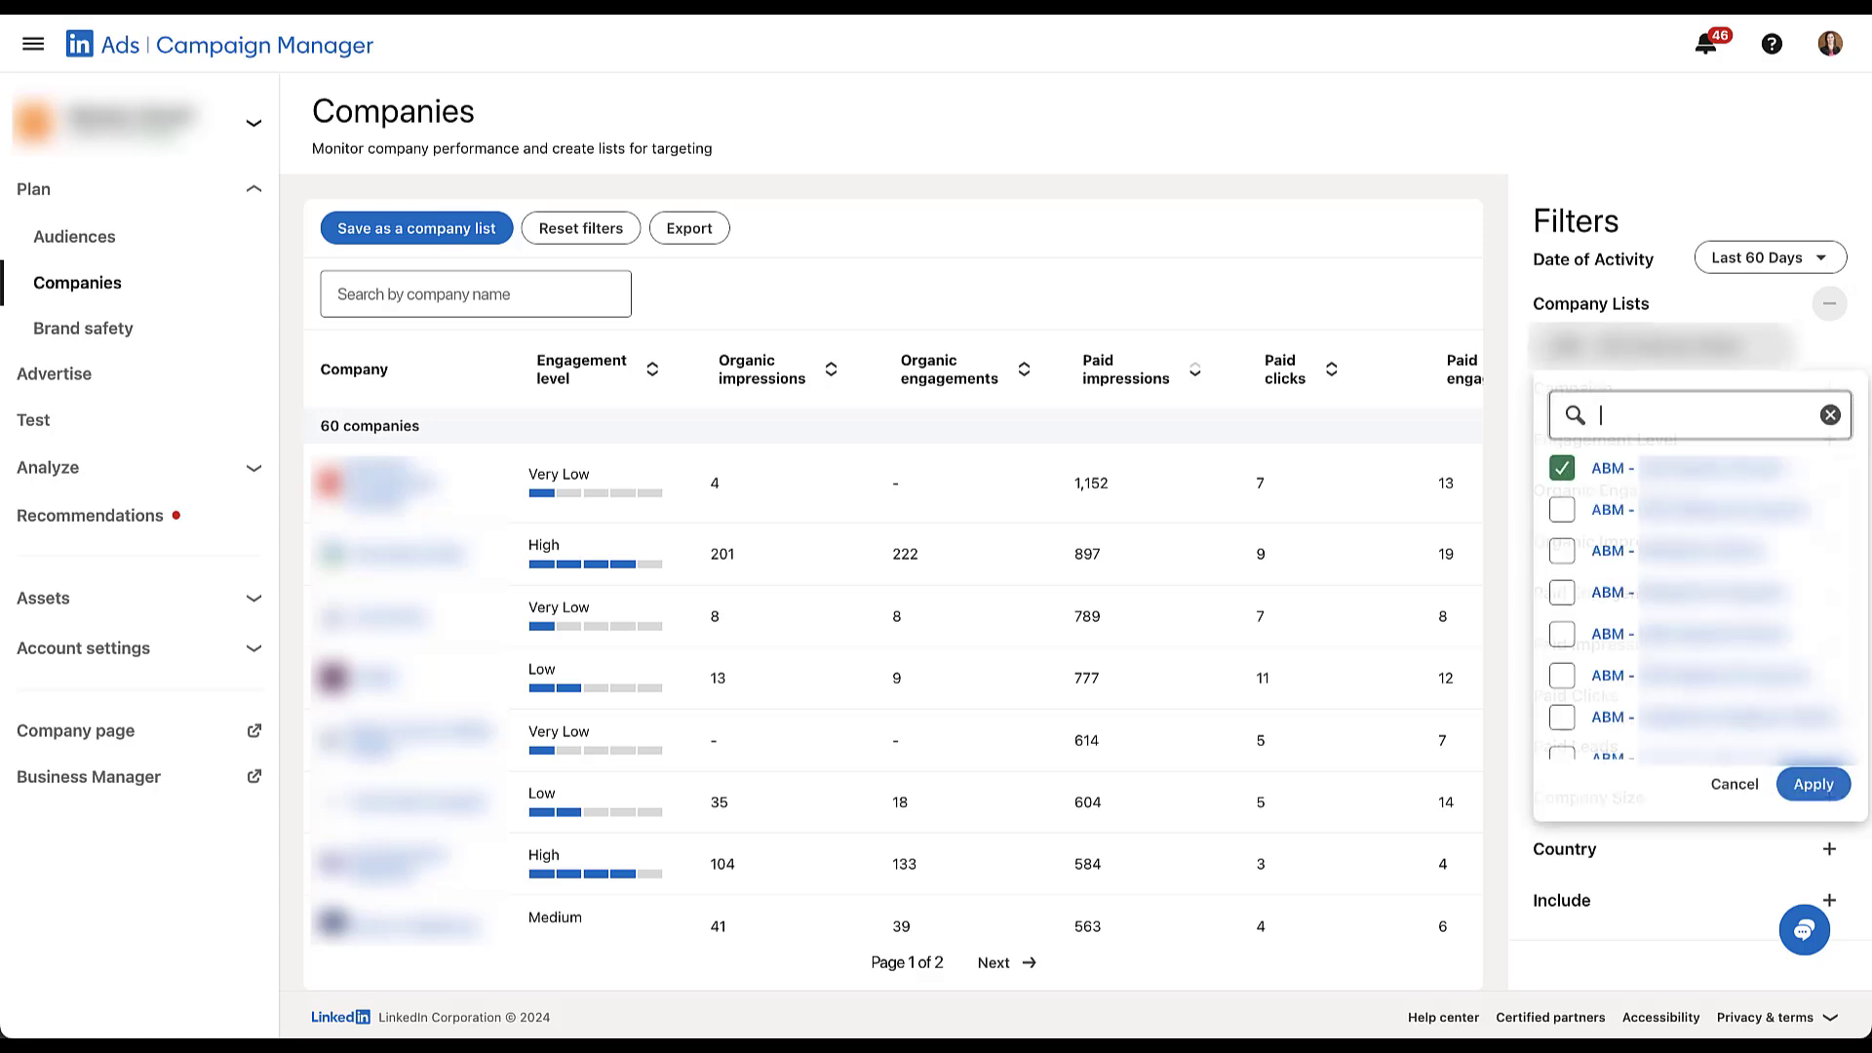
left_click(1563, 509)
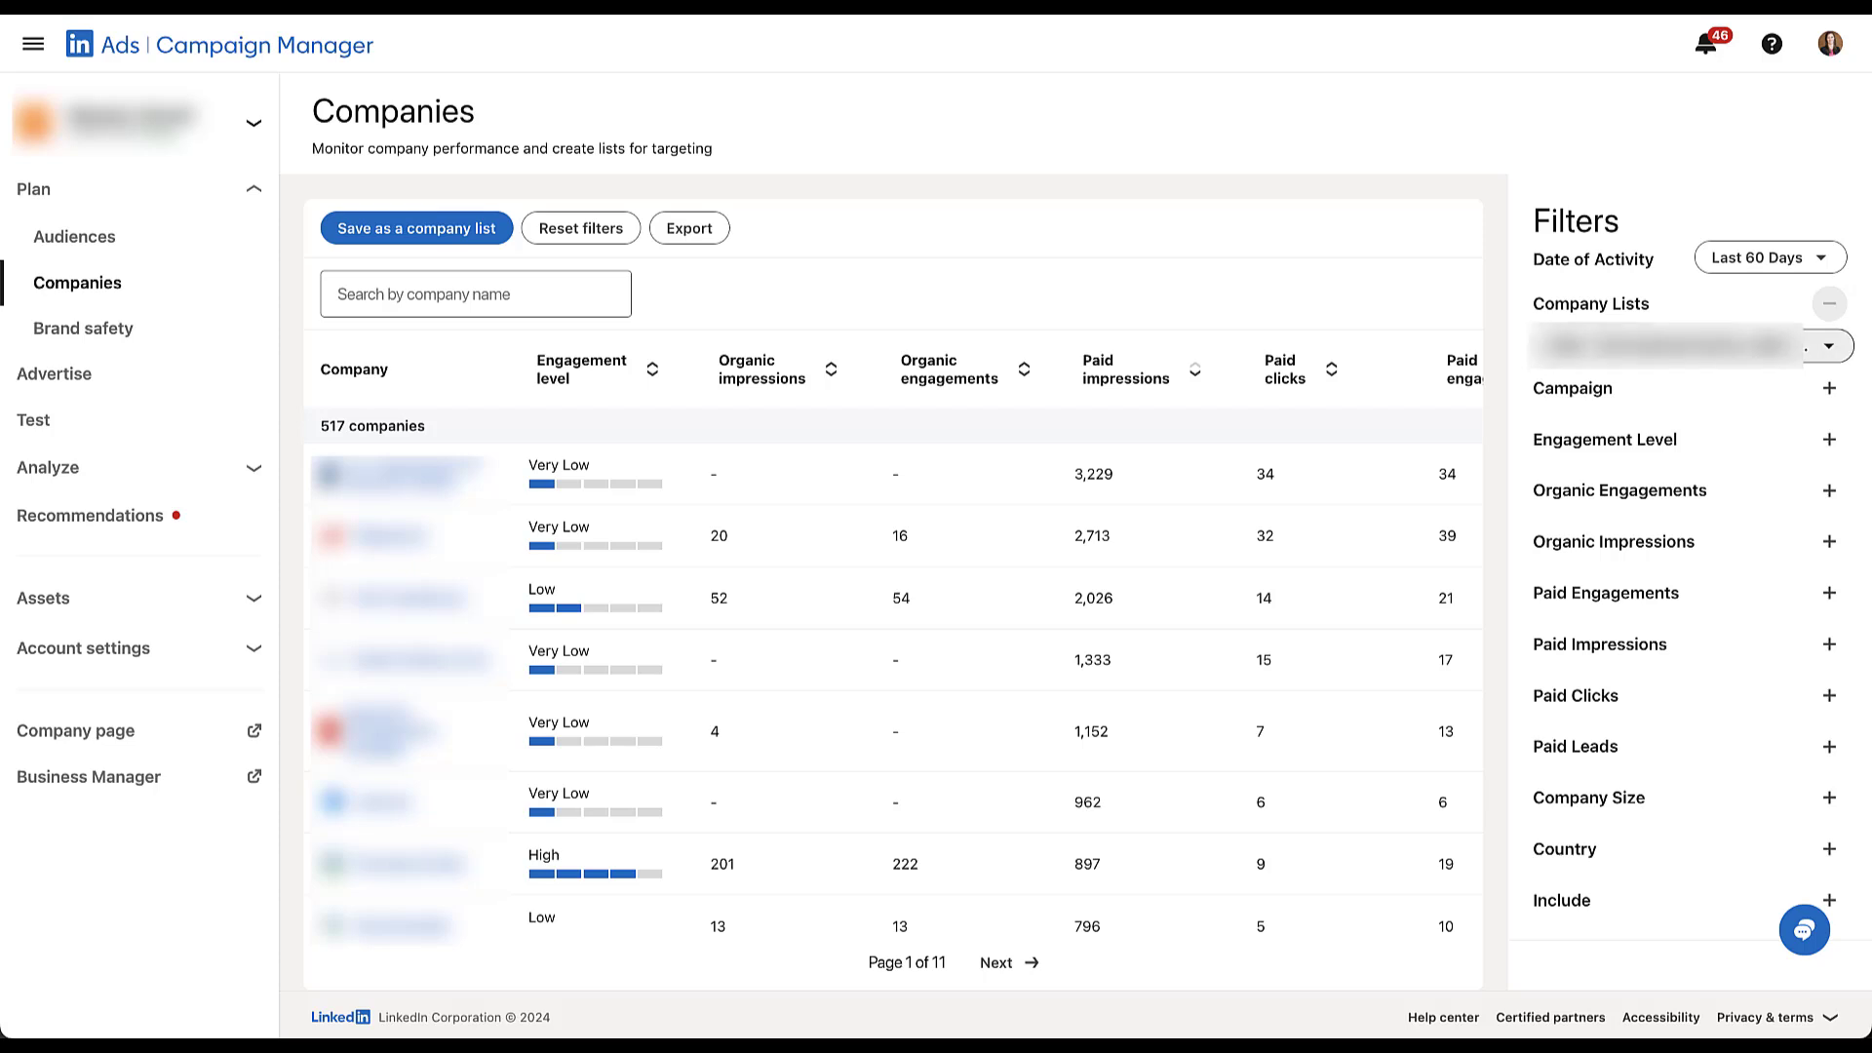
left_click(1826, 347)
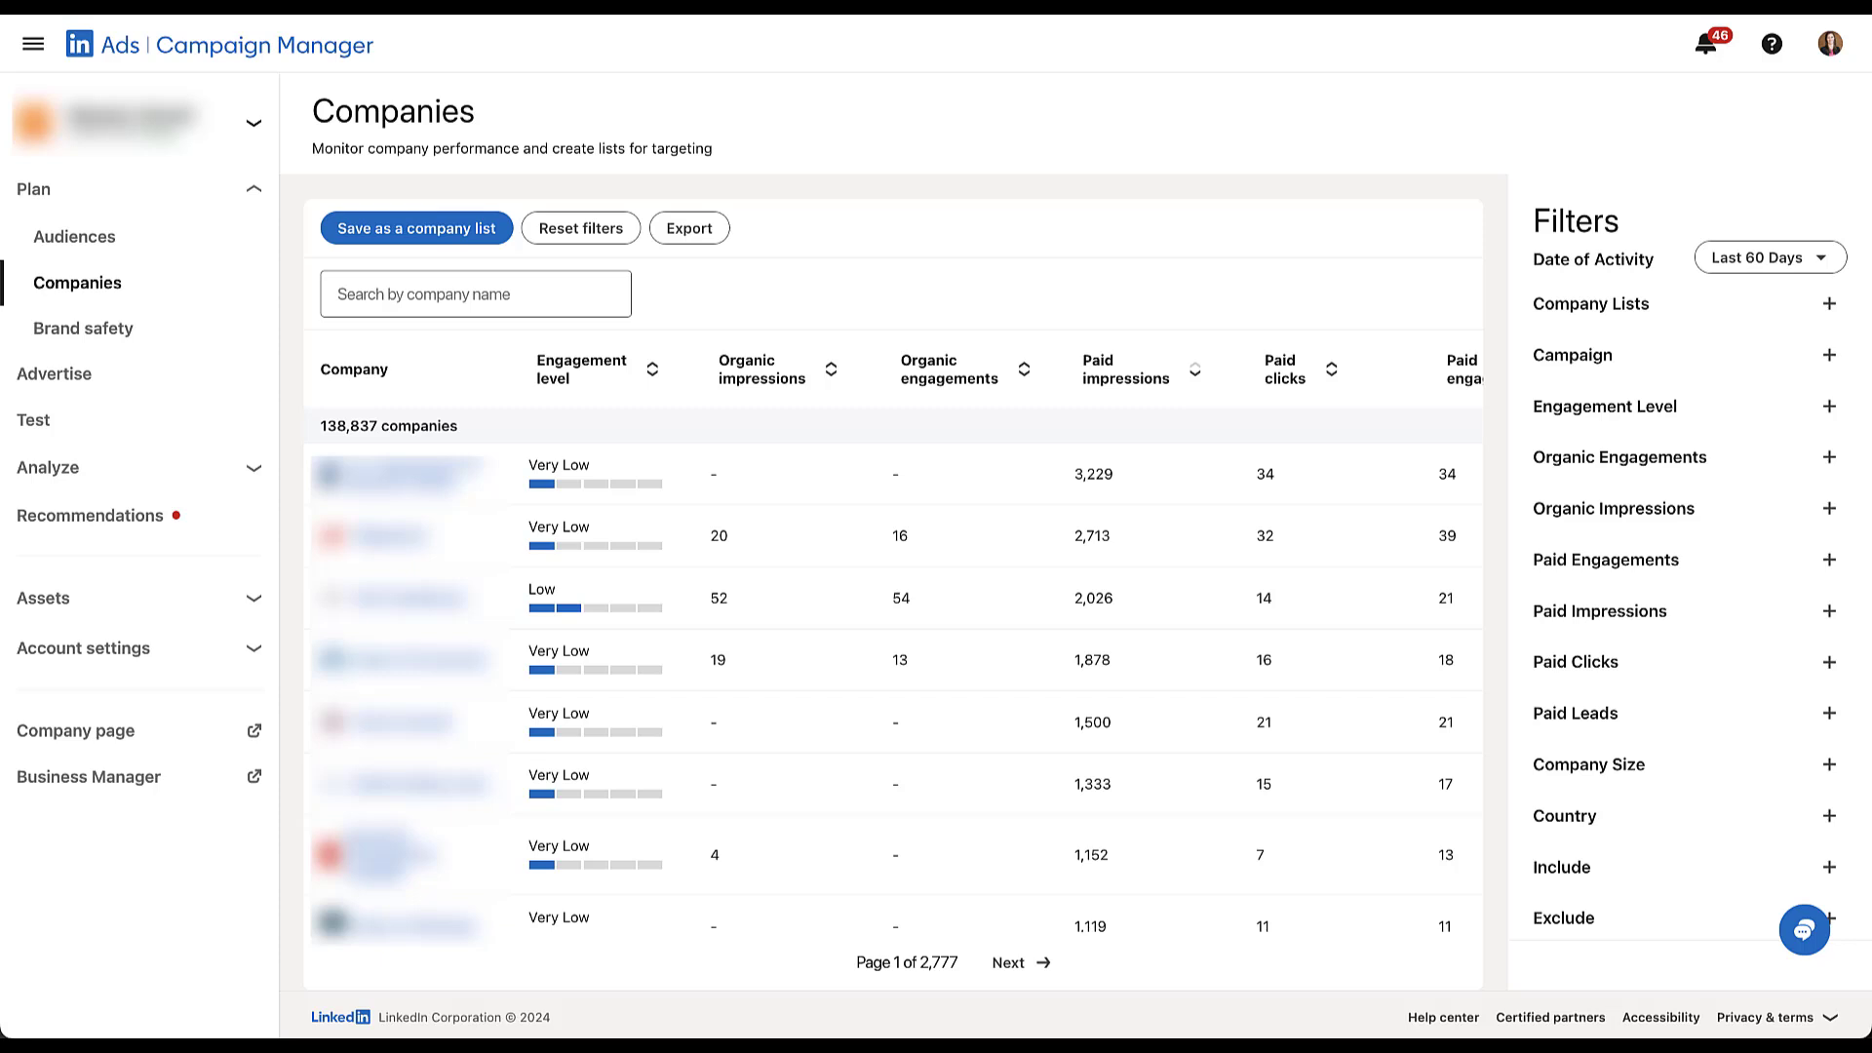
Expand the Campaign filter and show its All dropdown of campaigns.
left_click(1827, 355)
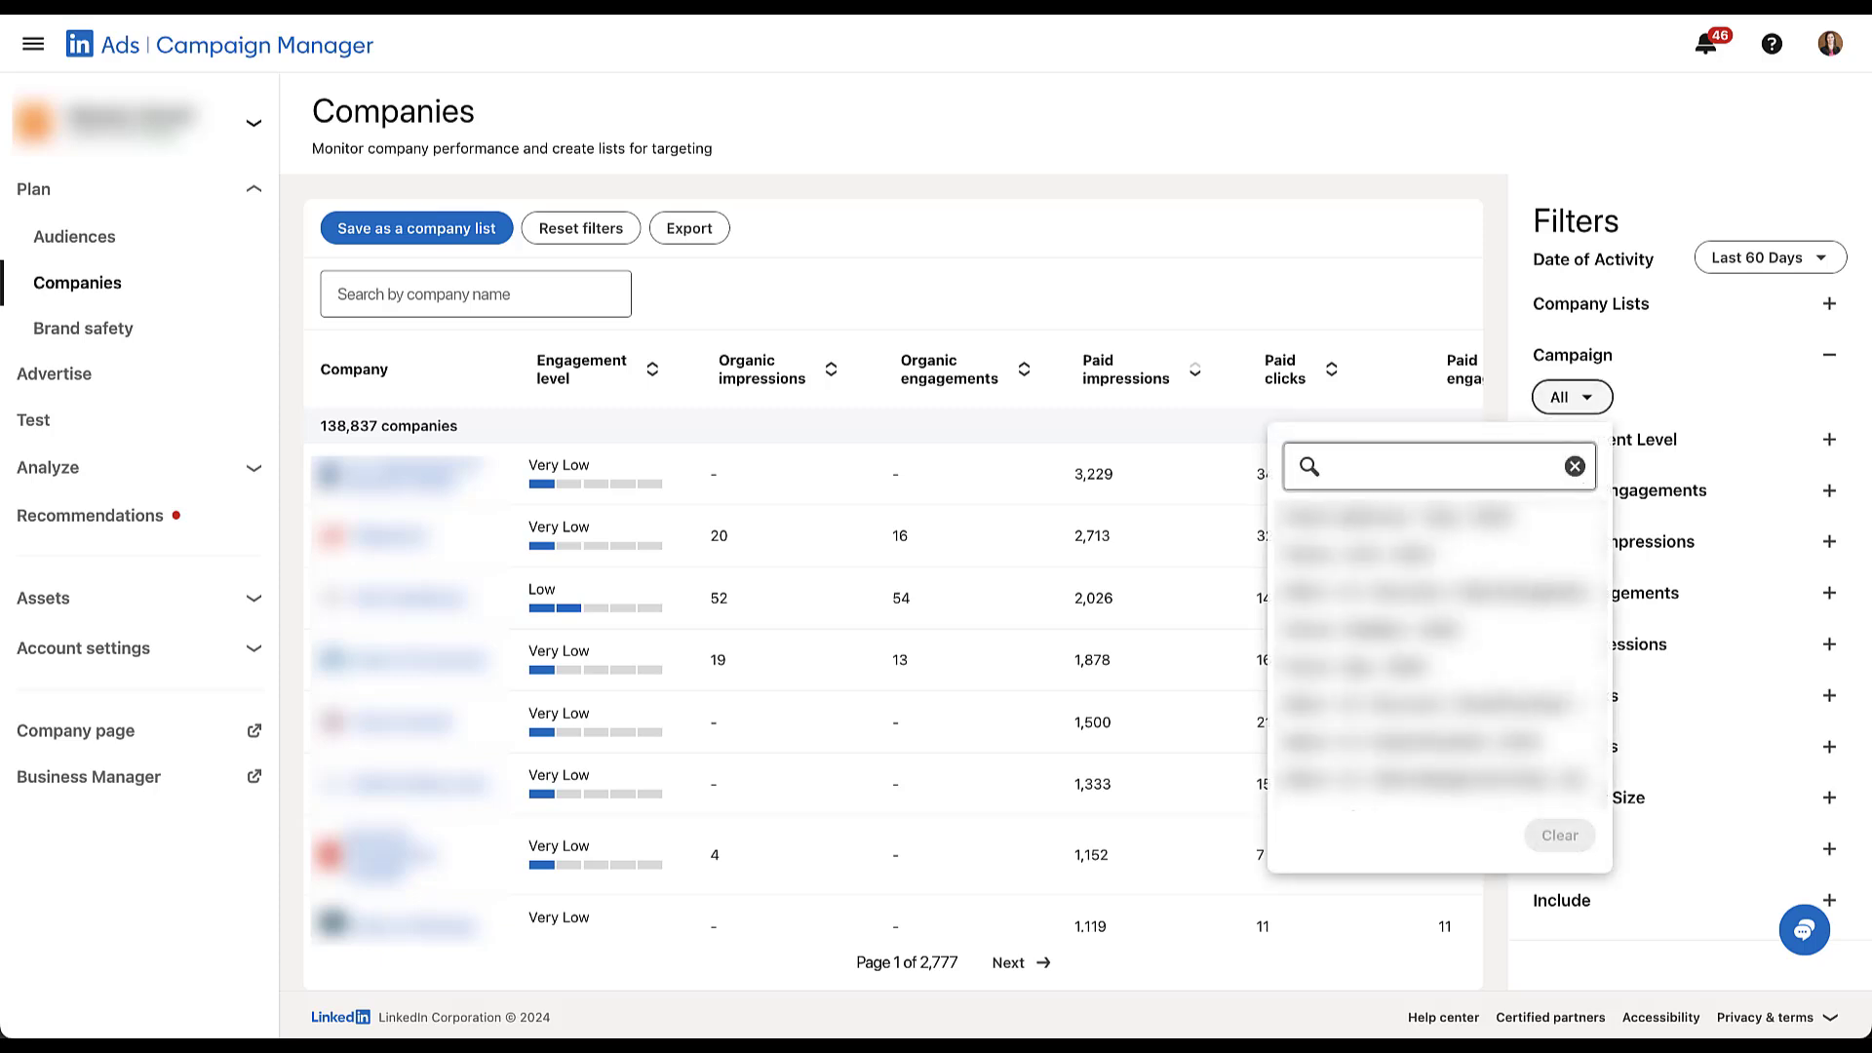
left_click(1433, 466)
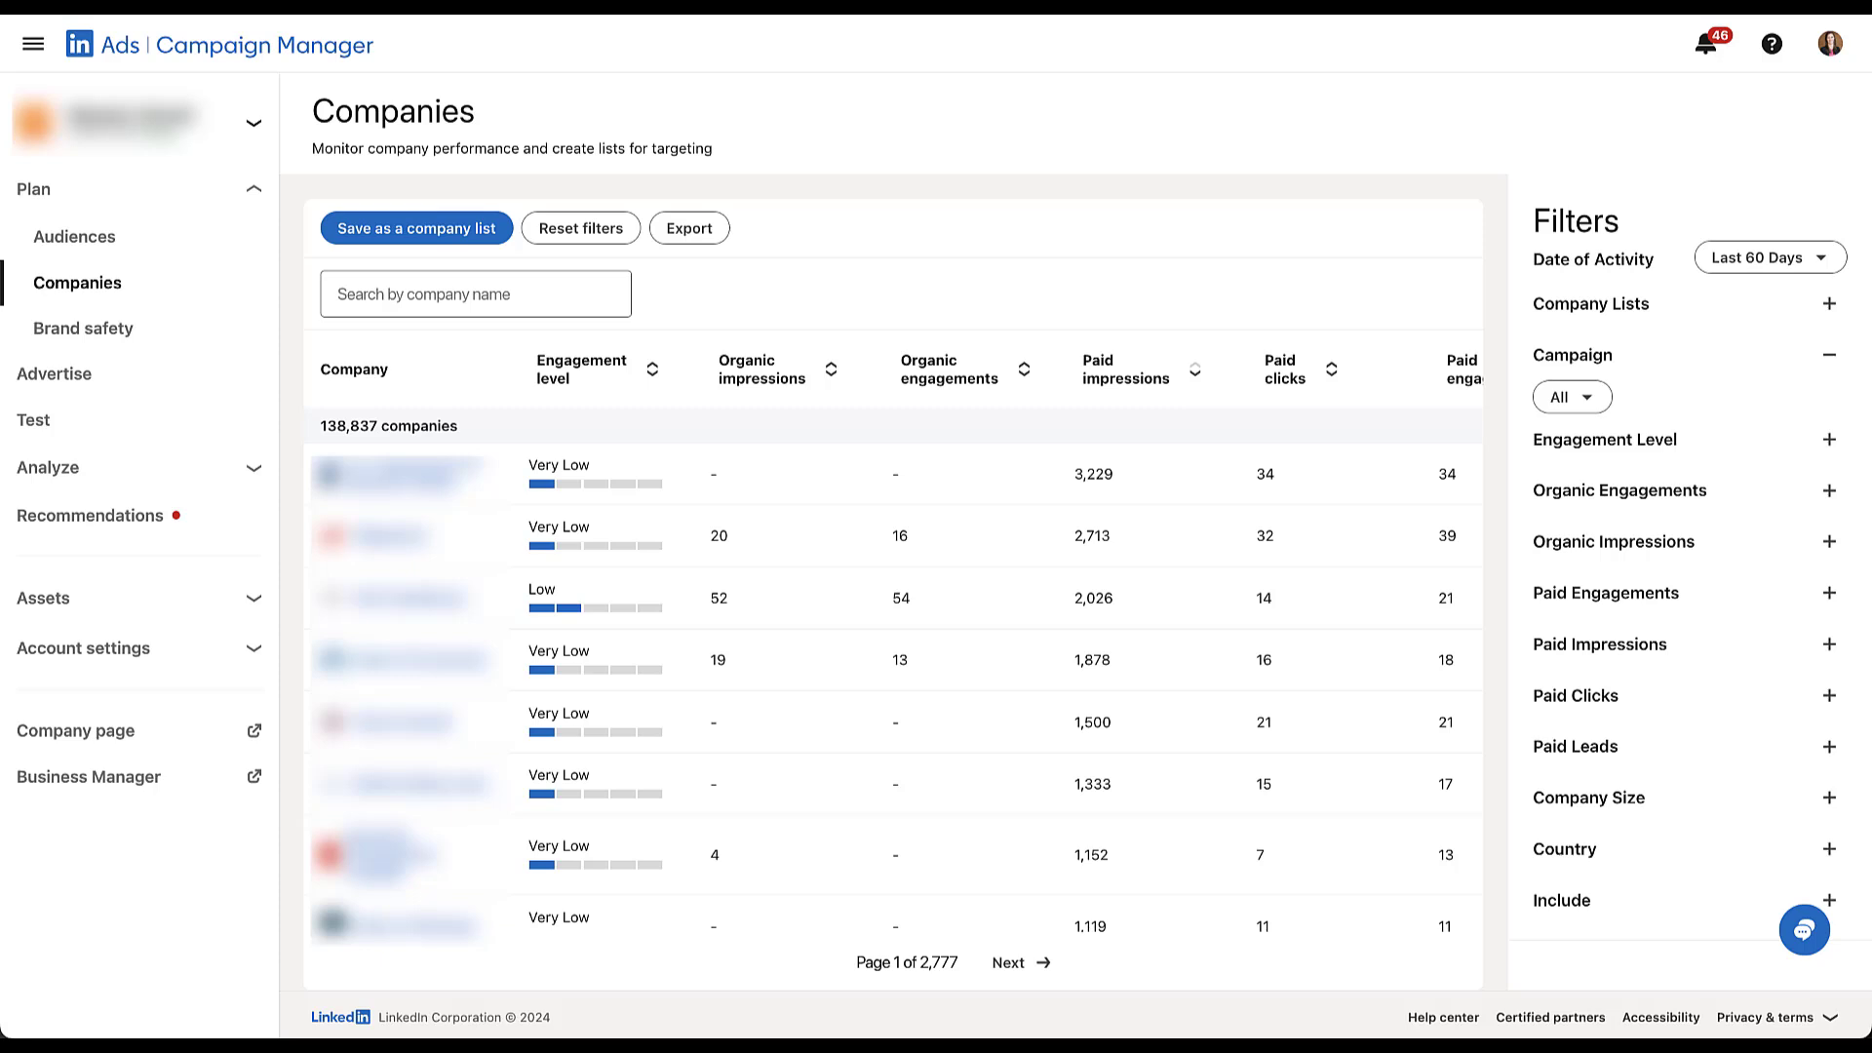
Expand Engagement Level to All and briefly reveal the Organic Engagements min/max range.
left_click(1827, 439)
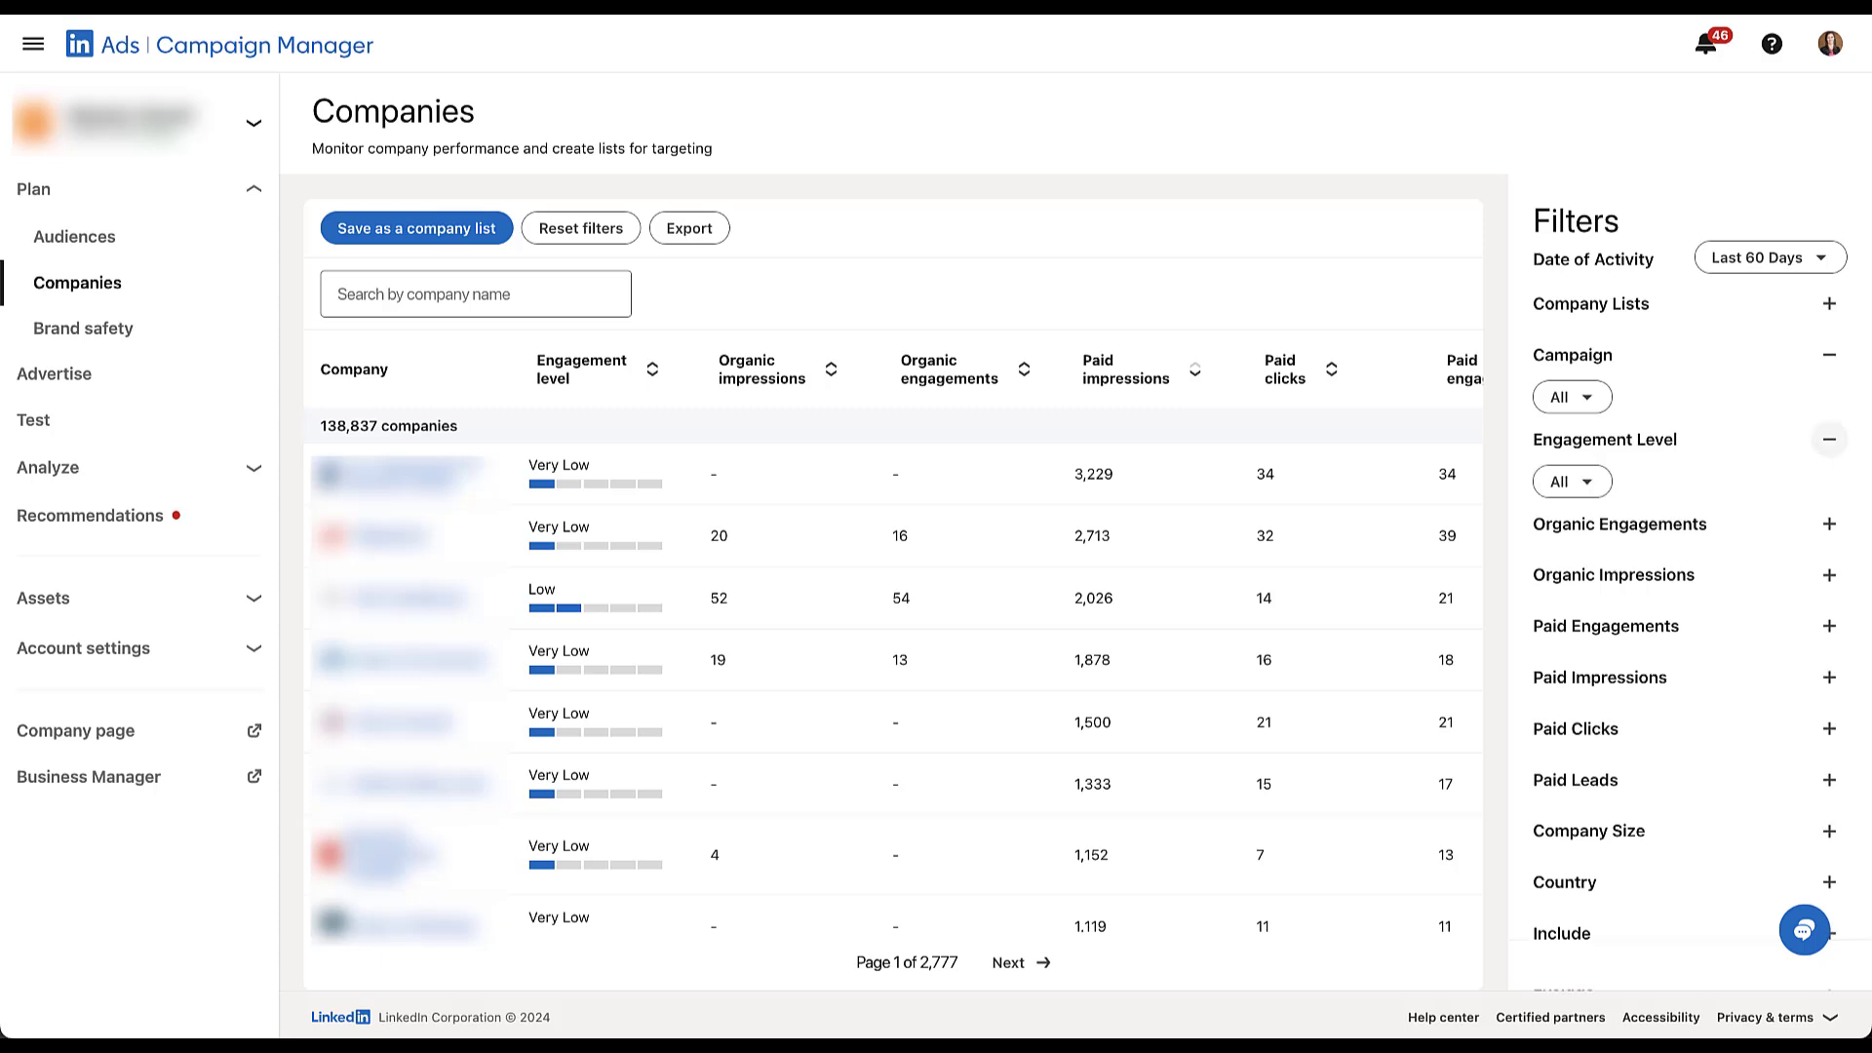
left_click(1572, 482)
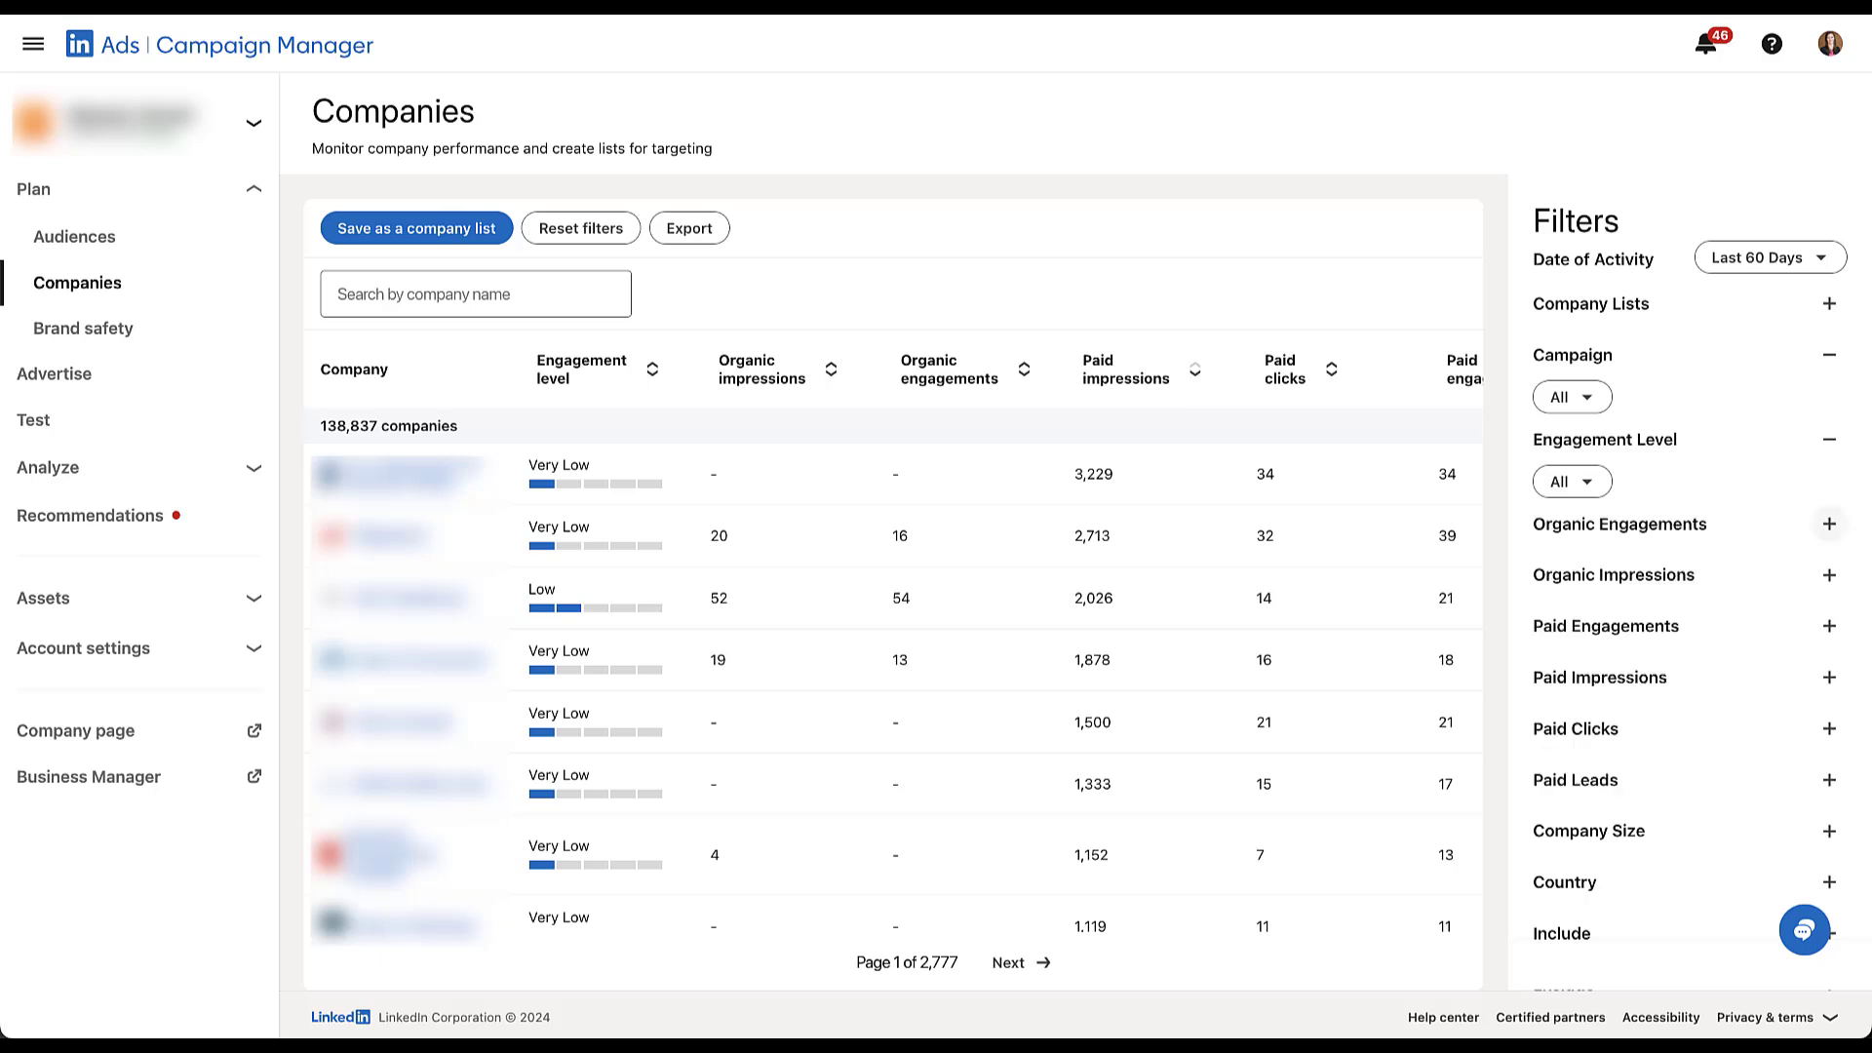
left_click(1827, 525)
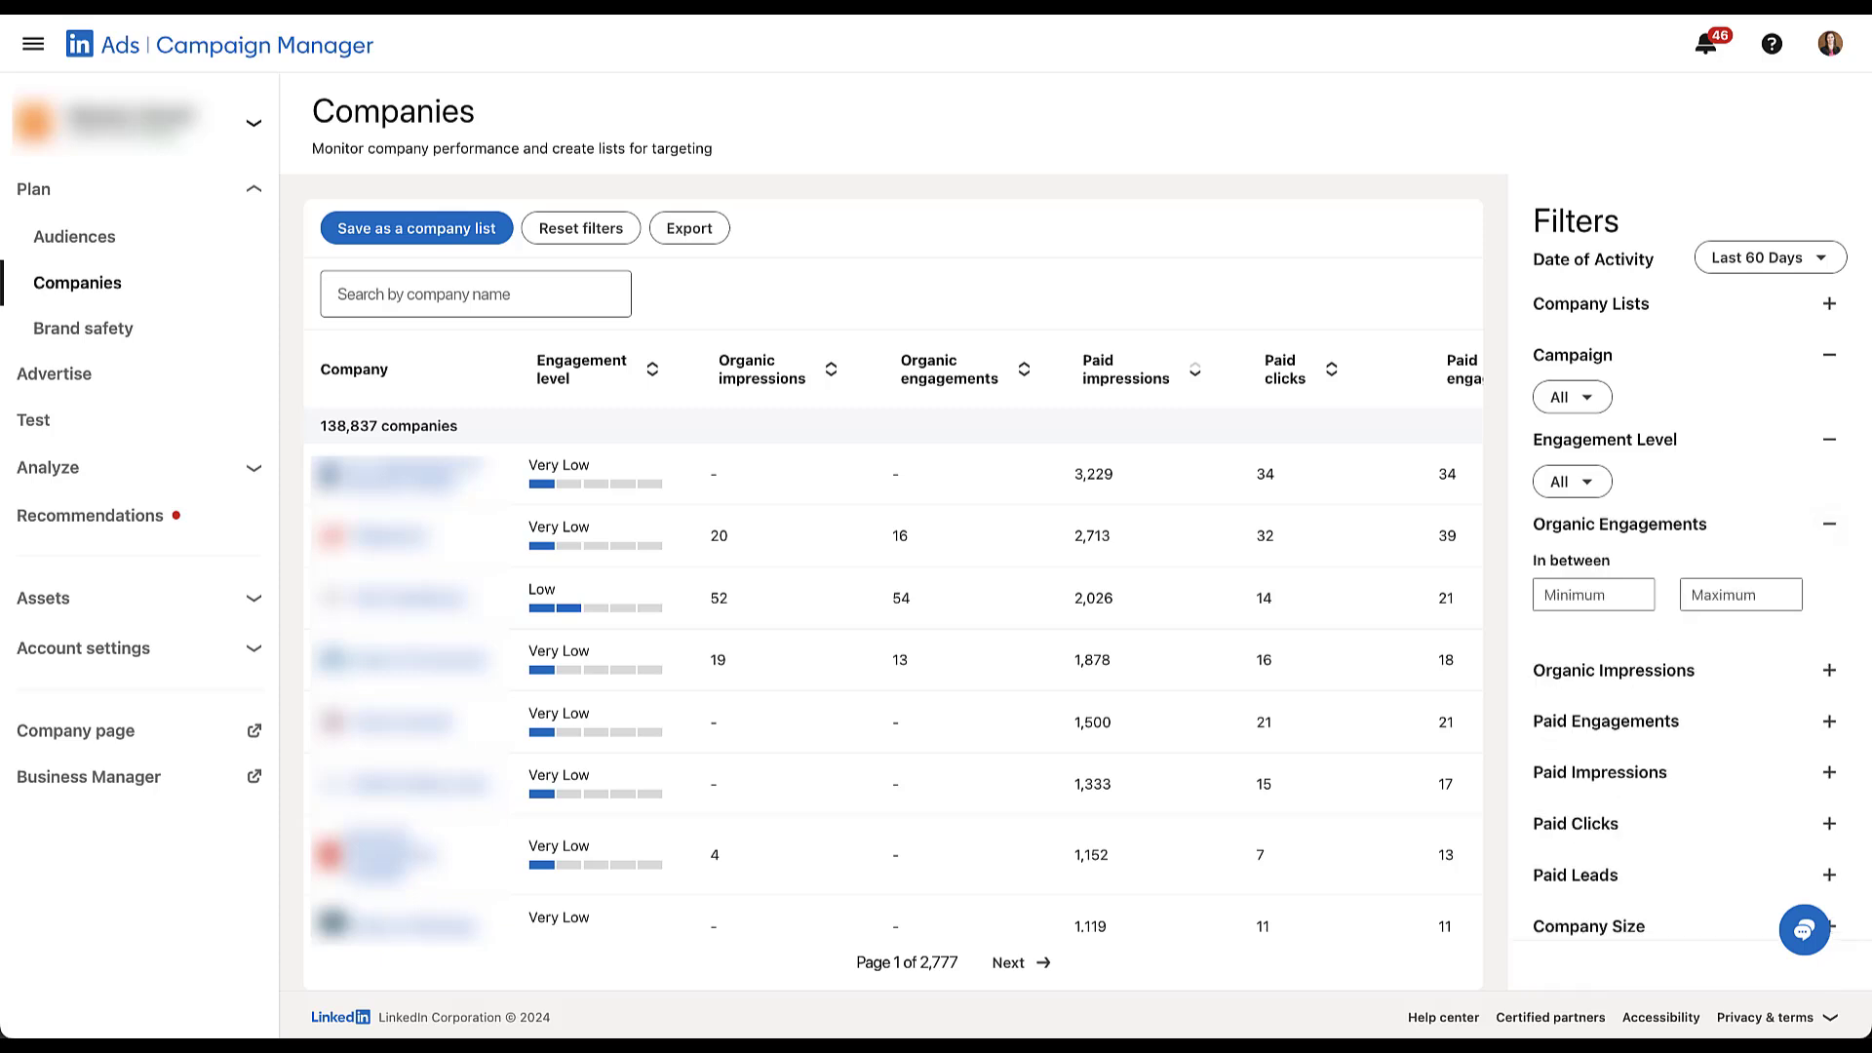
left_click(1860, 523)
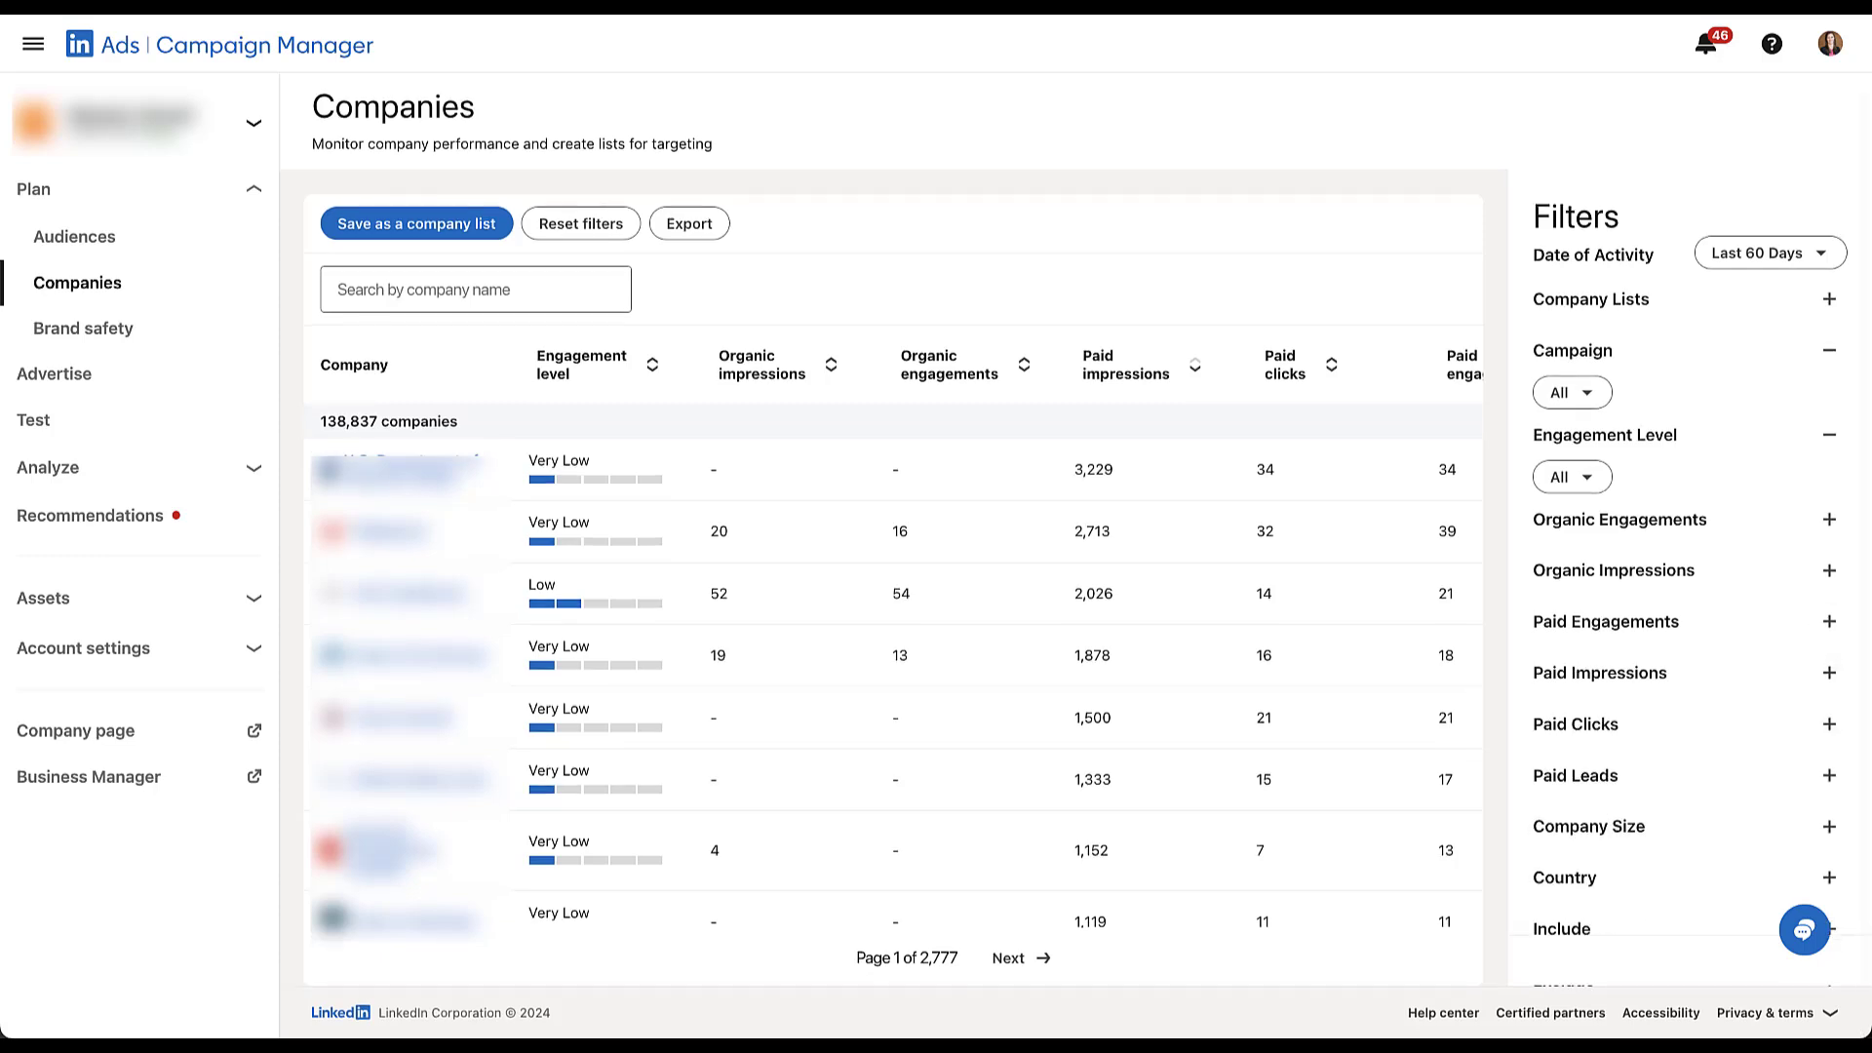
Expand Include and Exclude filters, try 'nike' as an included company, then leave both empty.
scroll("down", 3)
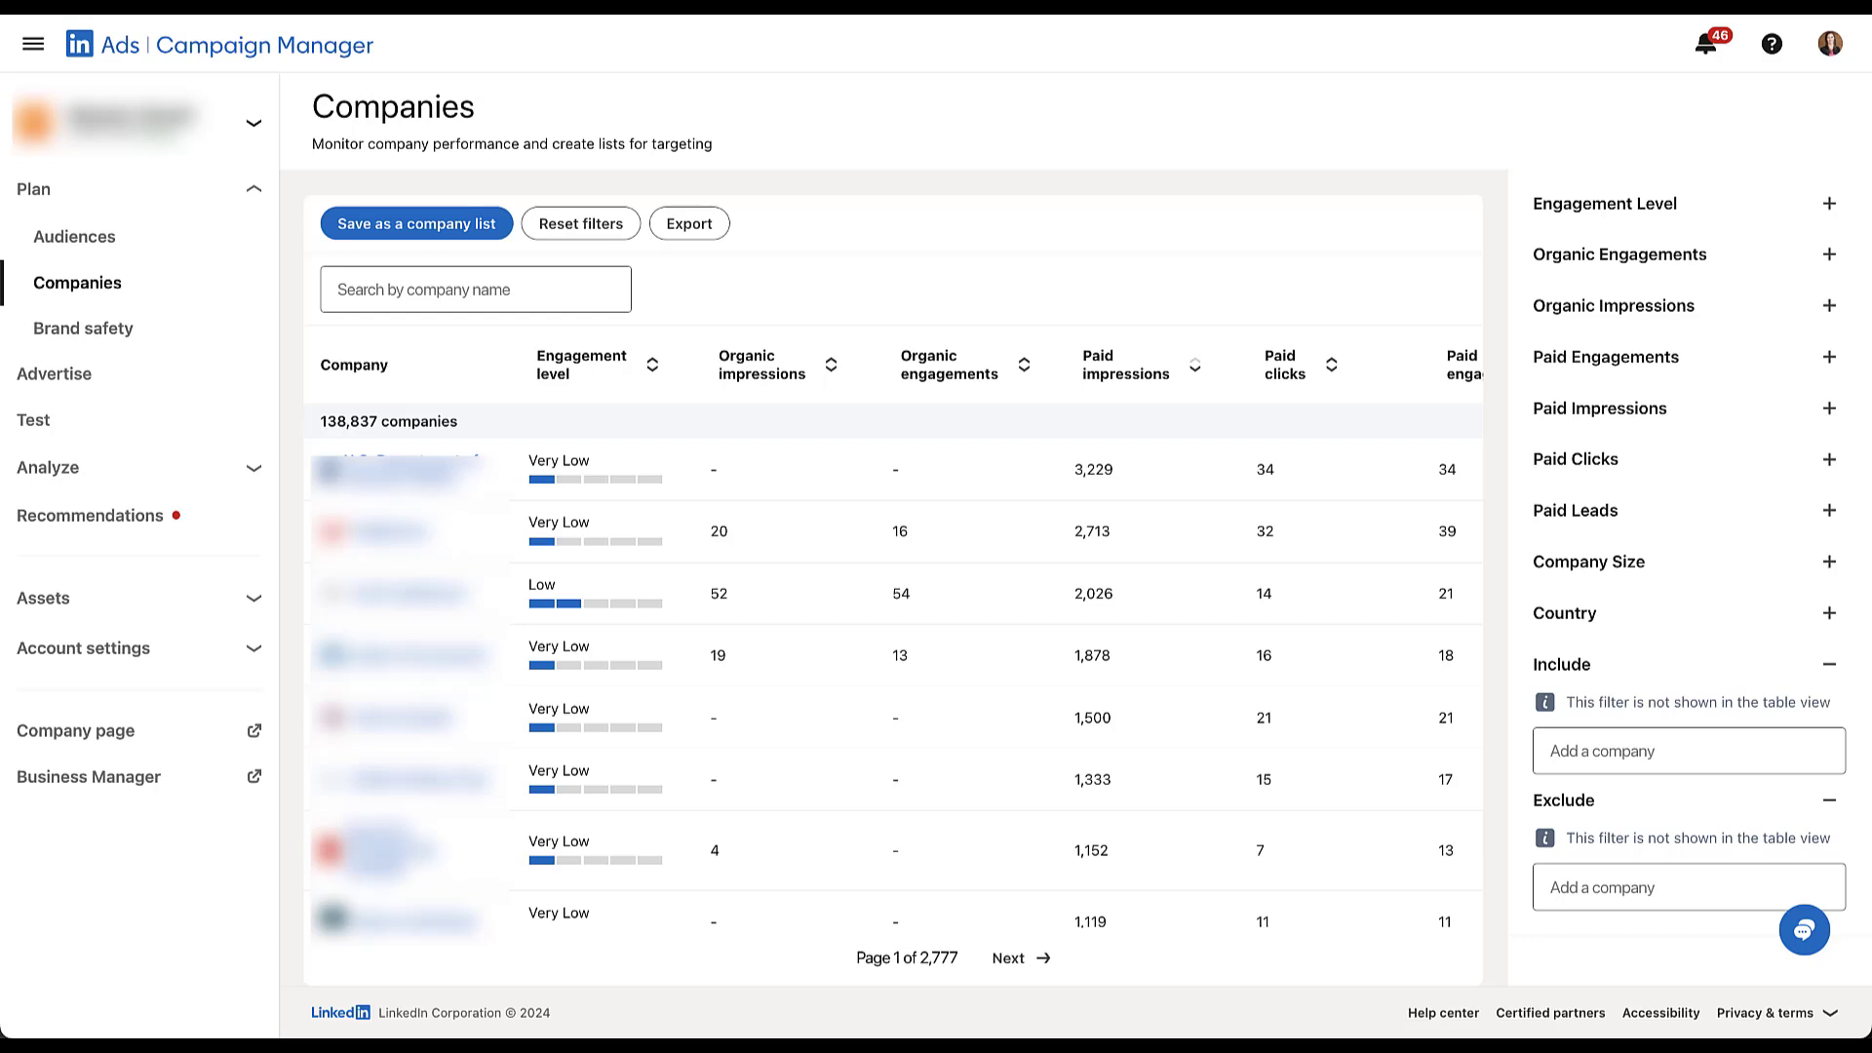
left_click(1687, 749)
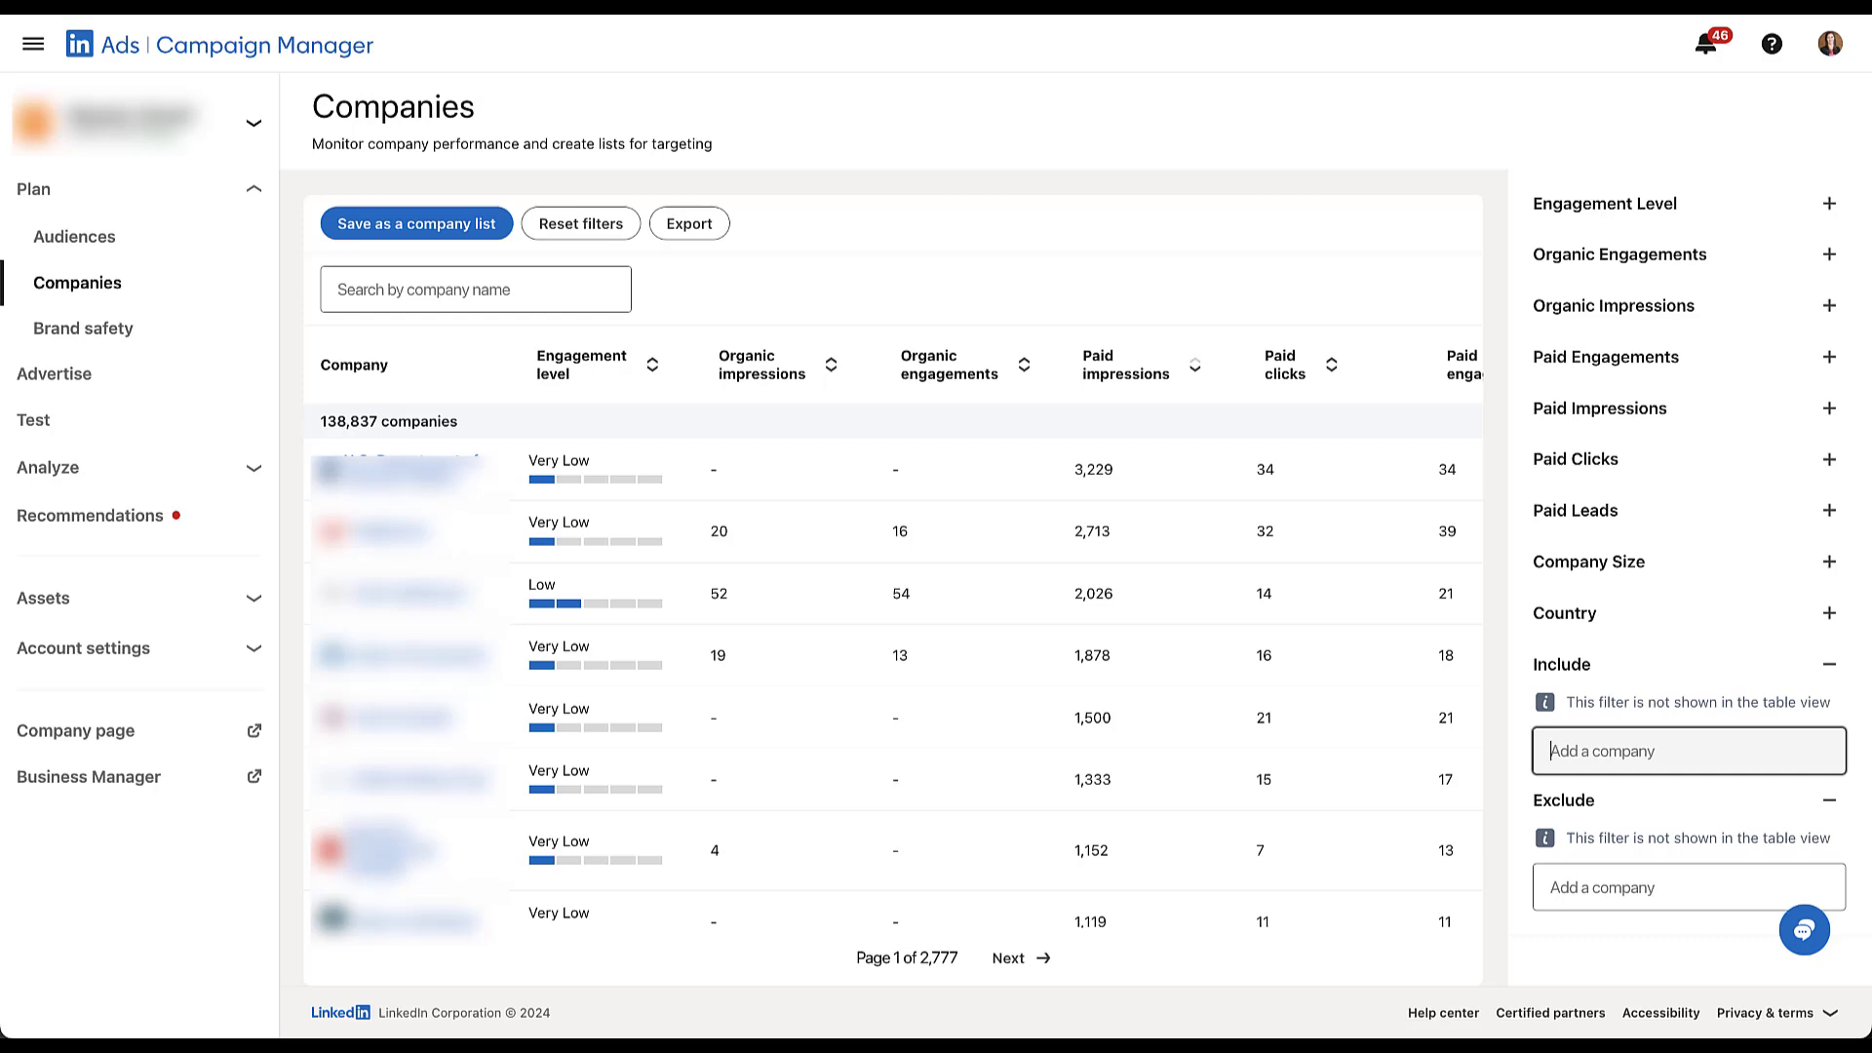
type("nike")
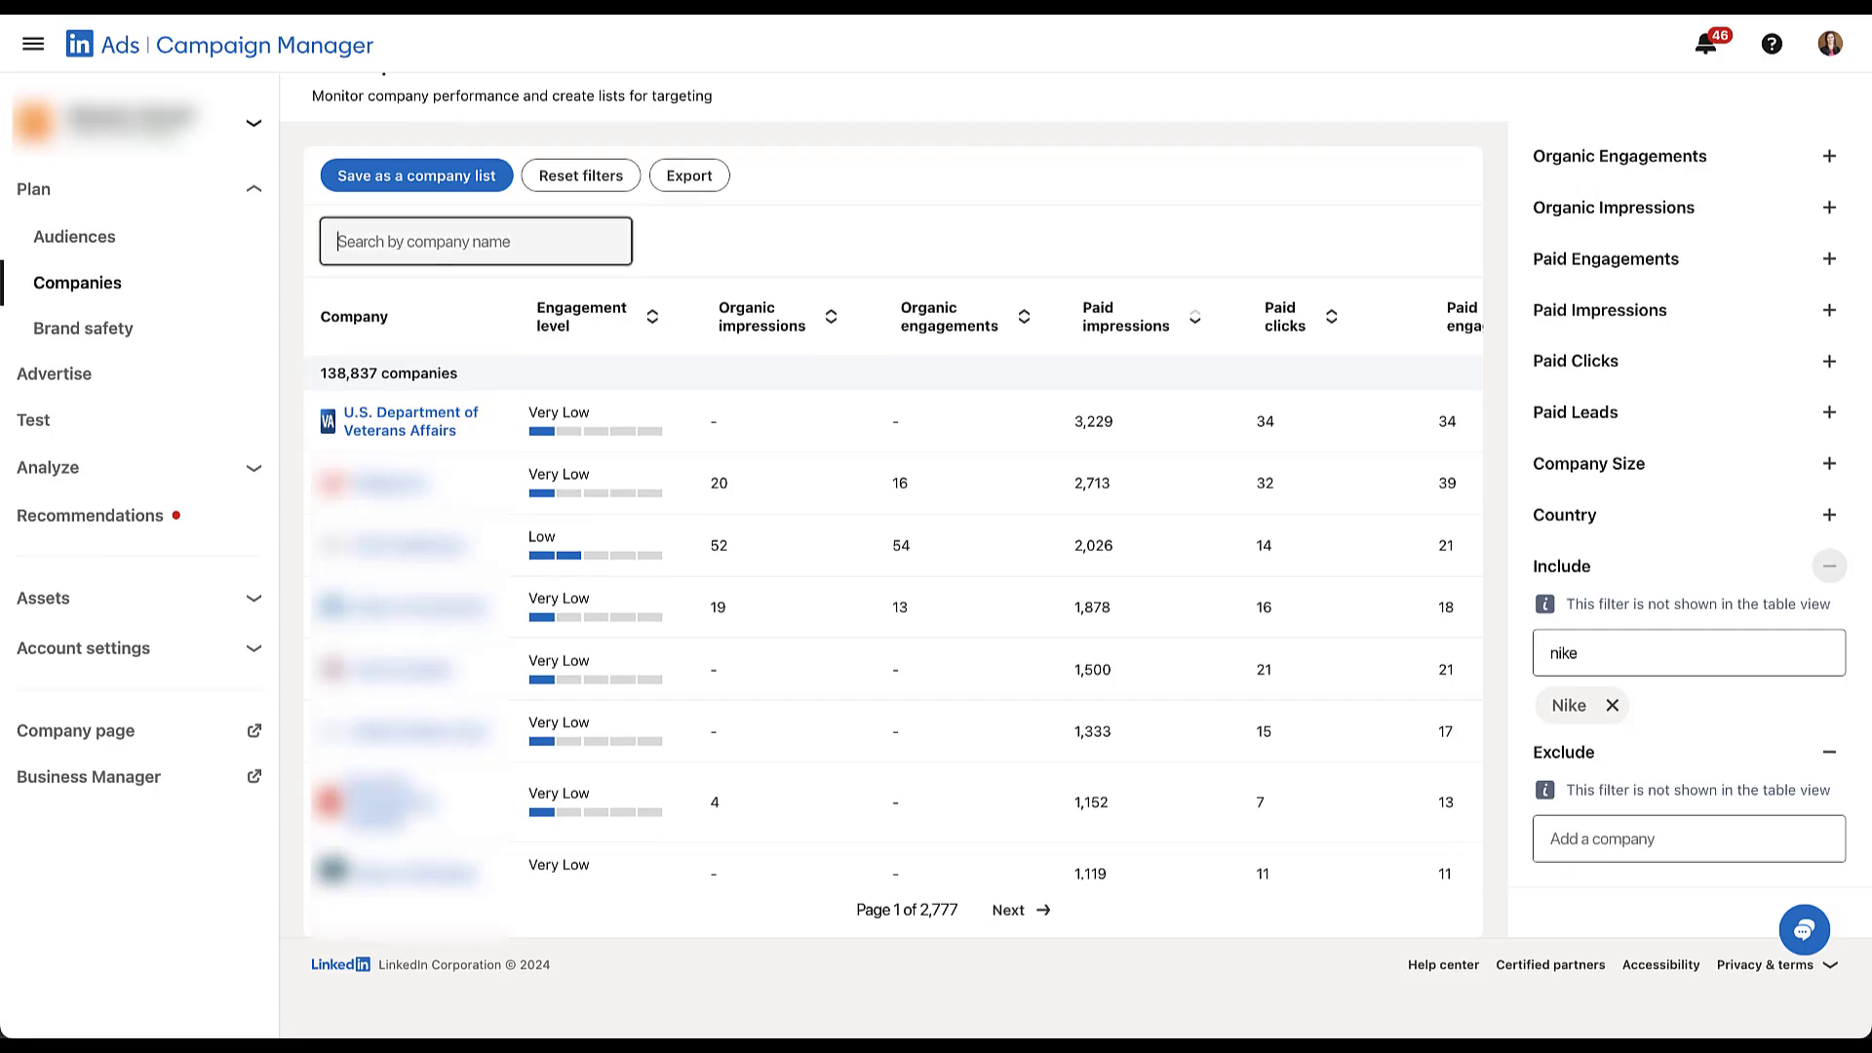
type("nike")
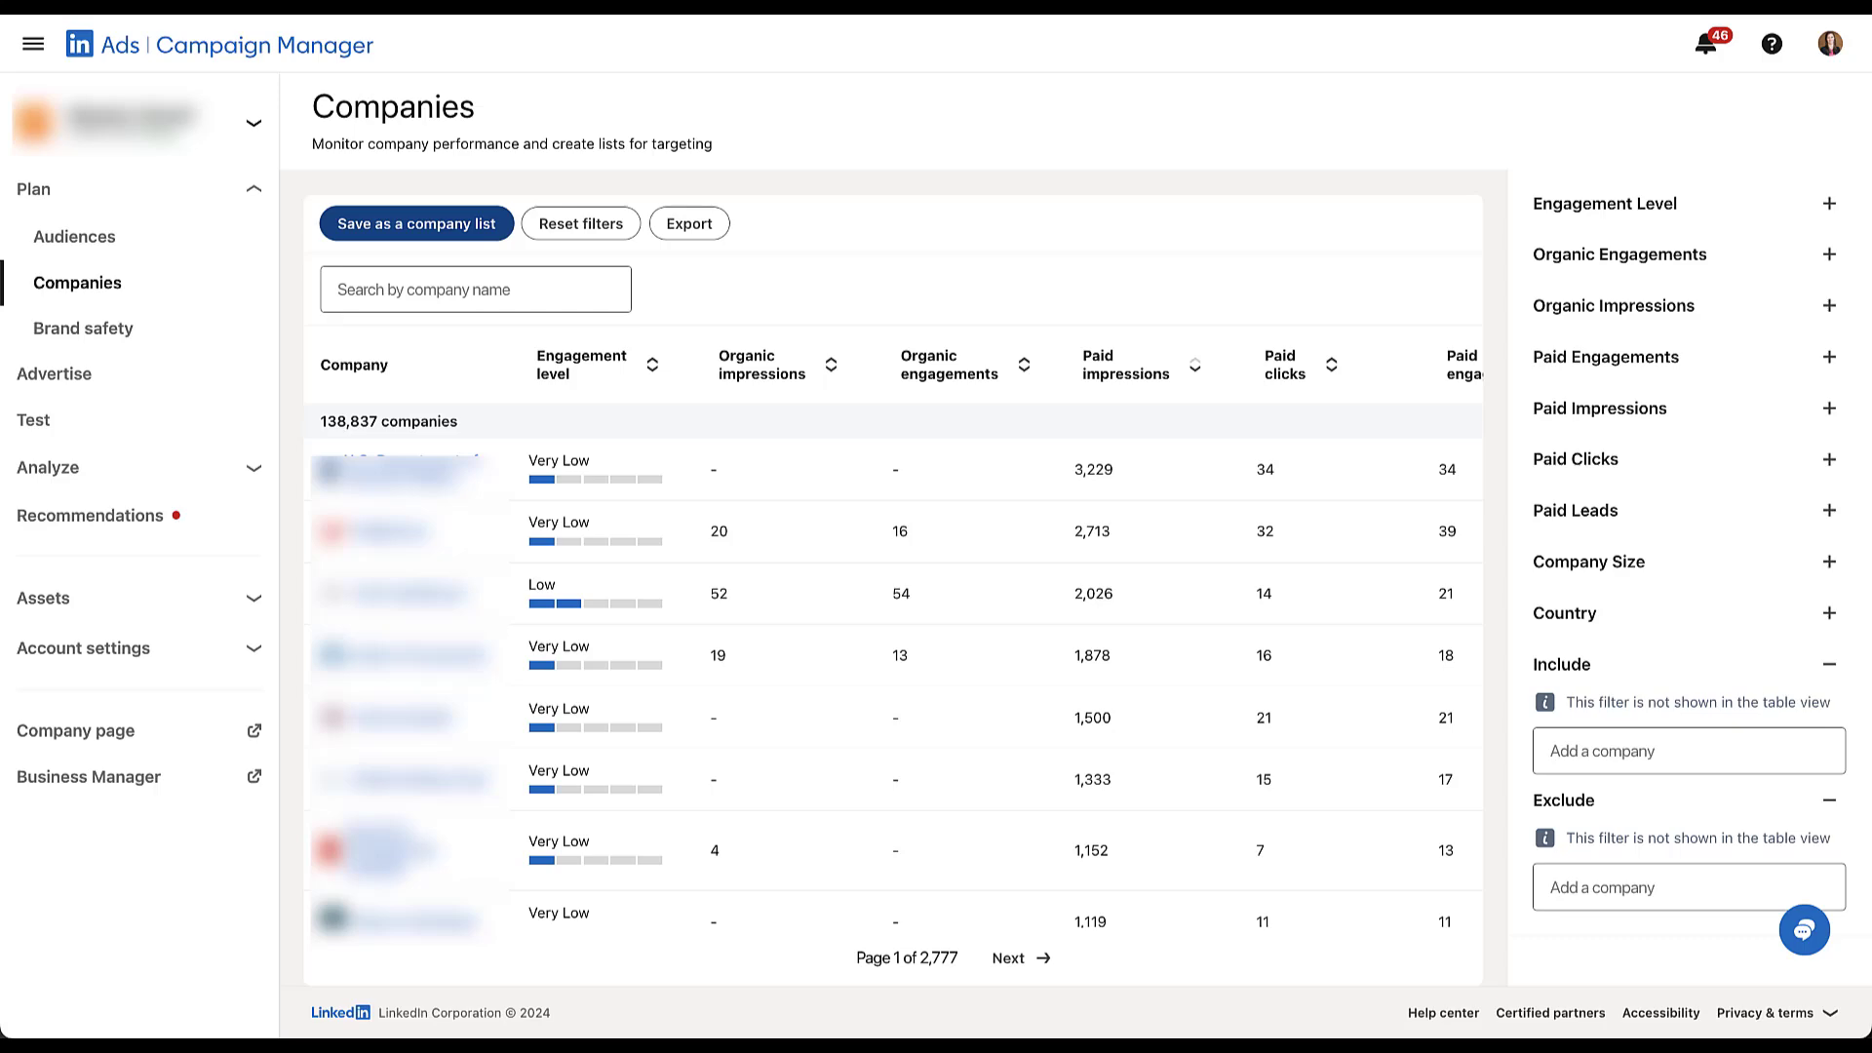
left_click(417, 222)
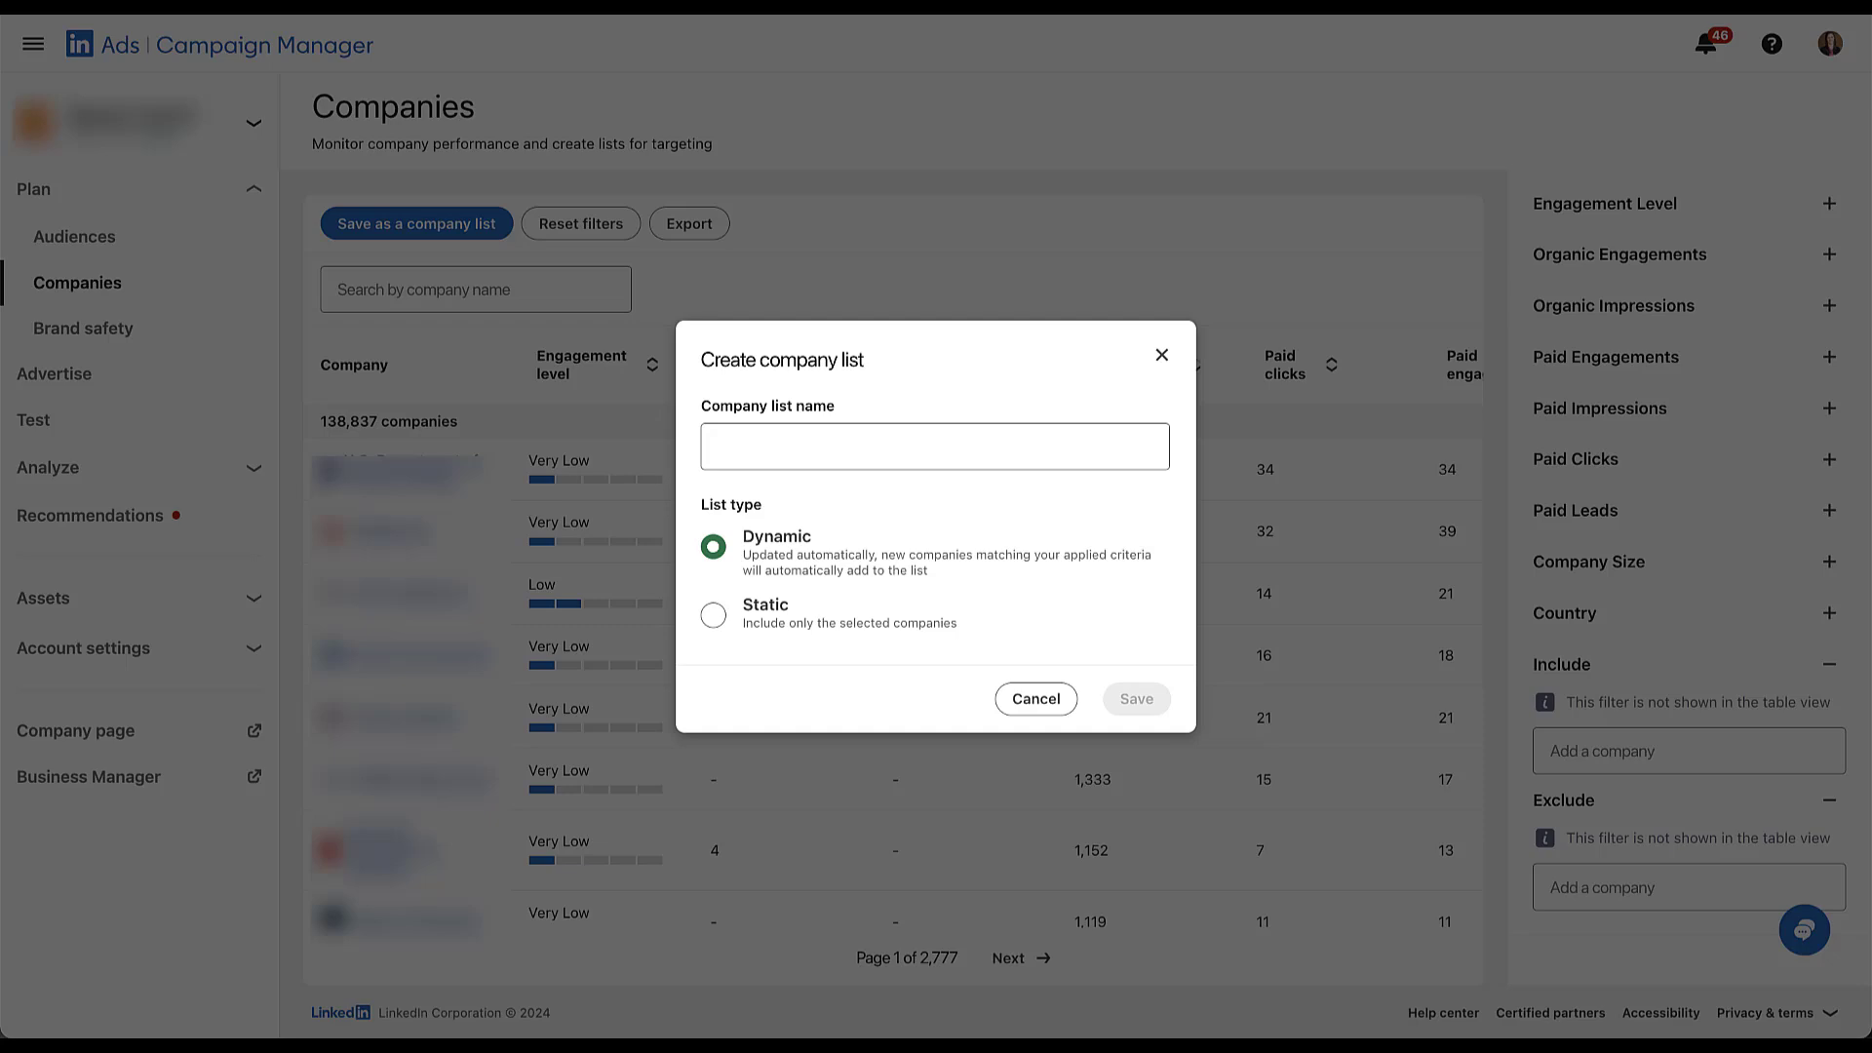
left_click(714, 614)
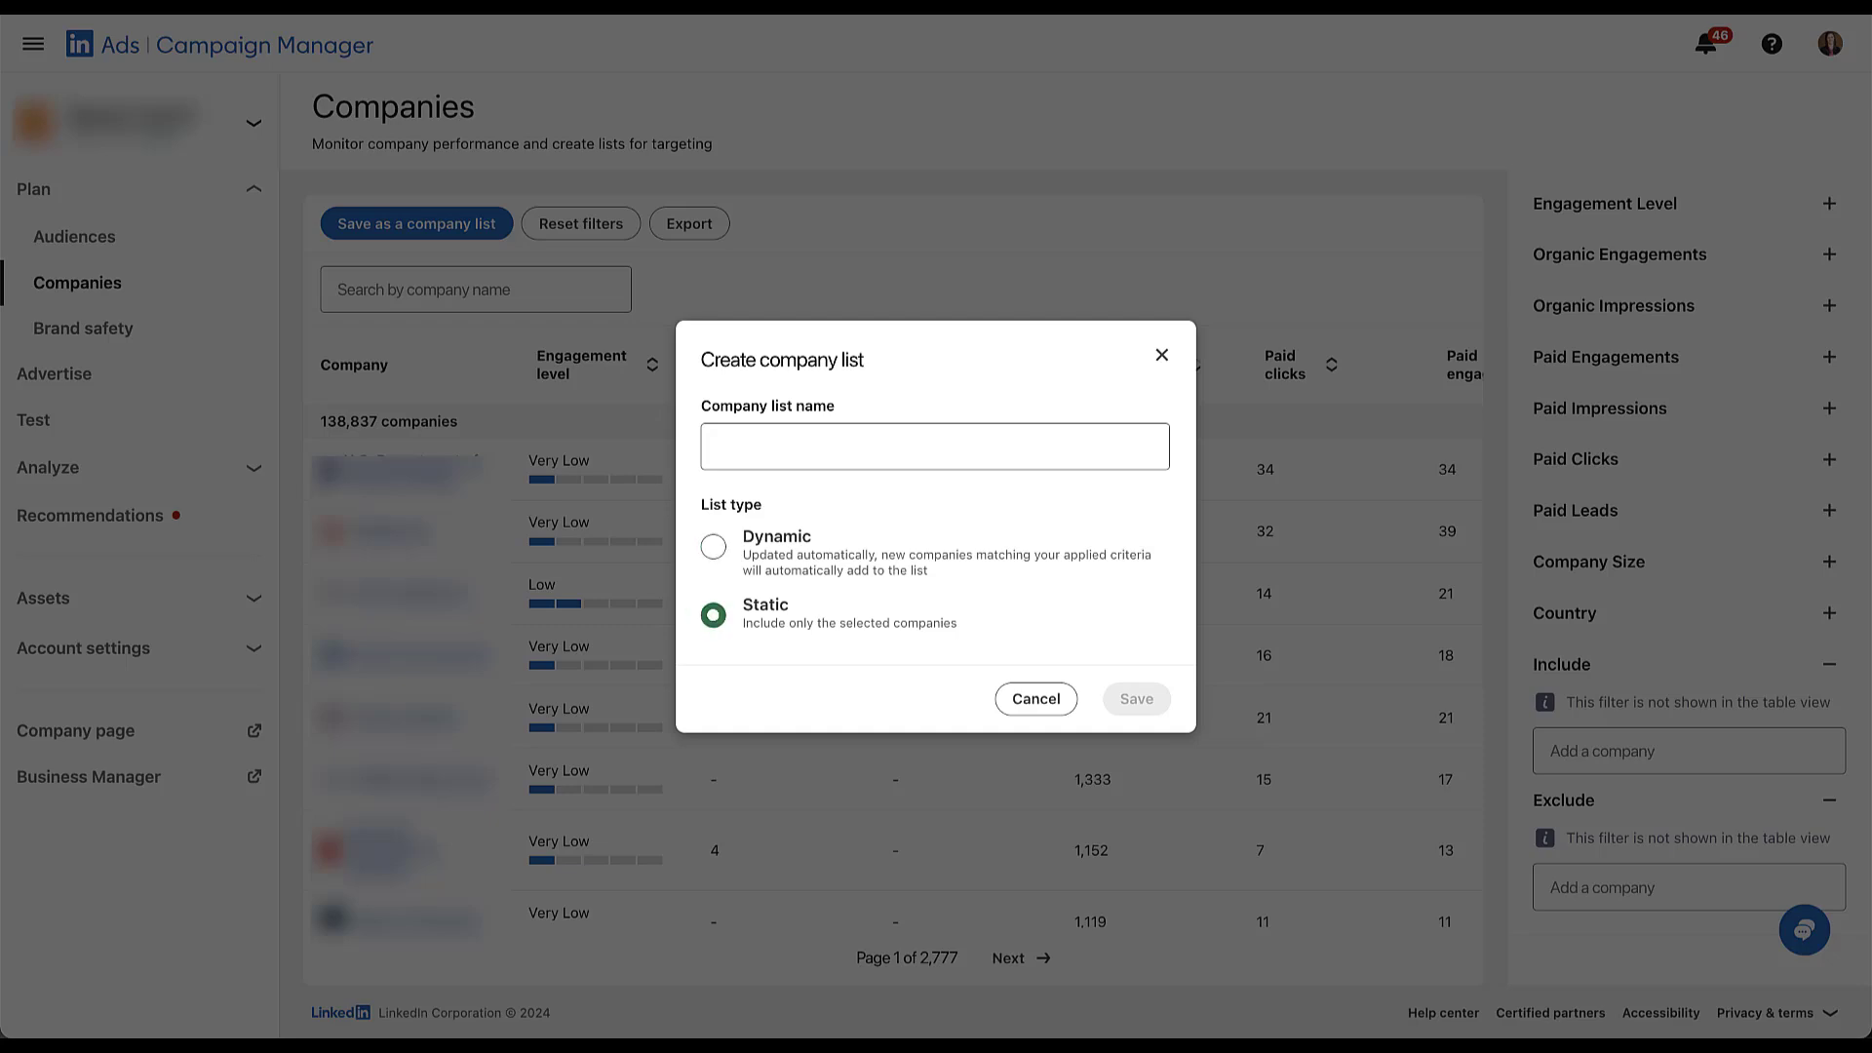
left_click(713, 546)
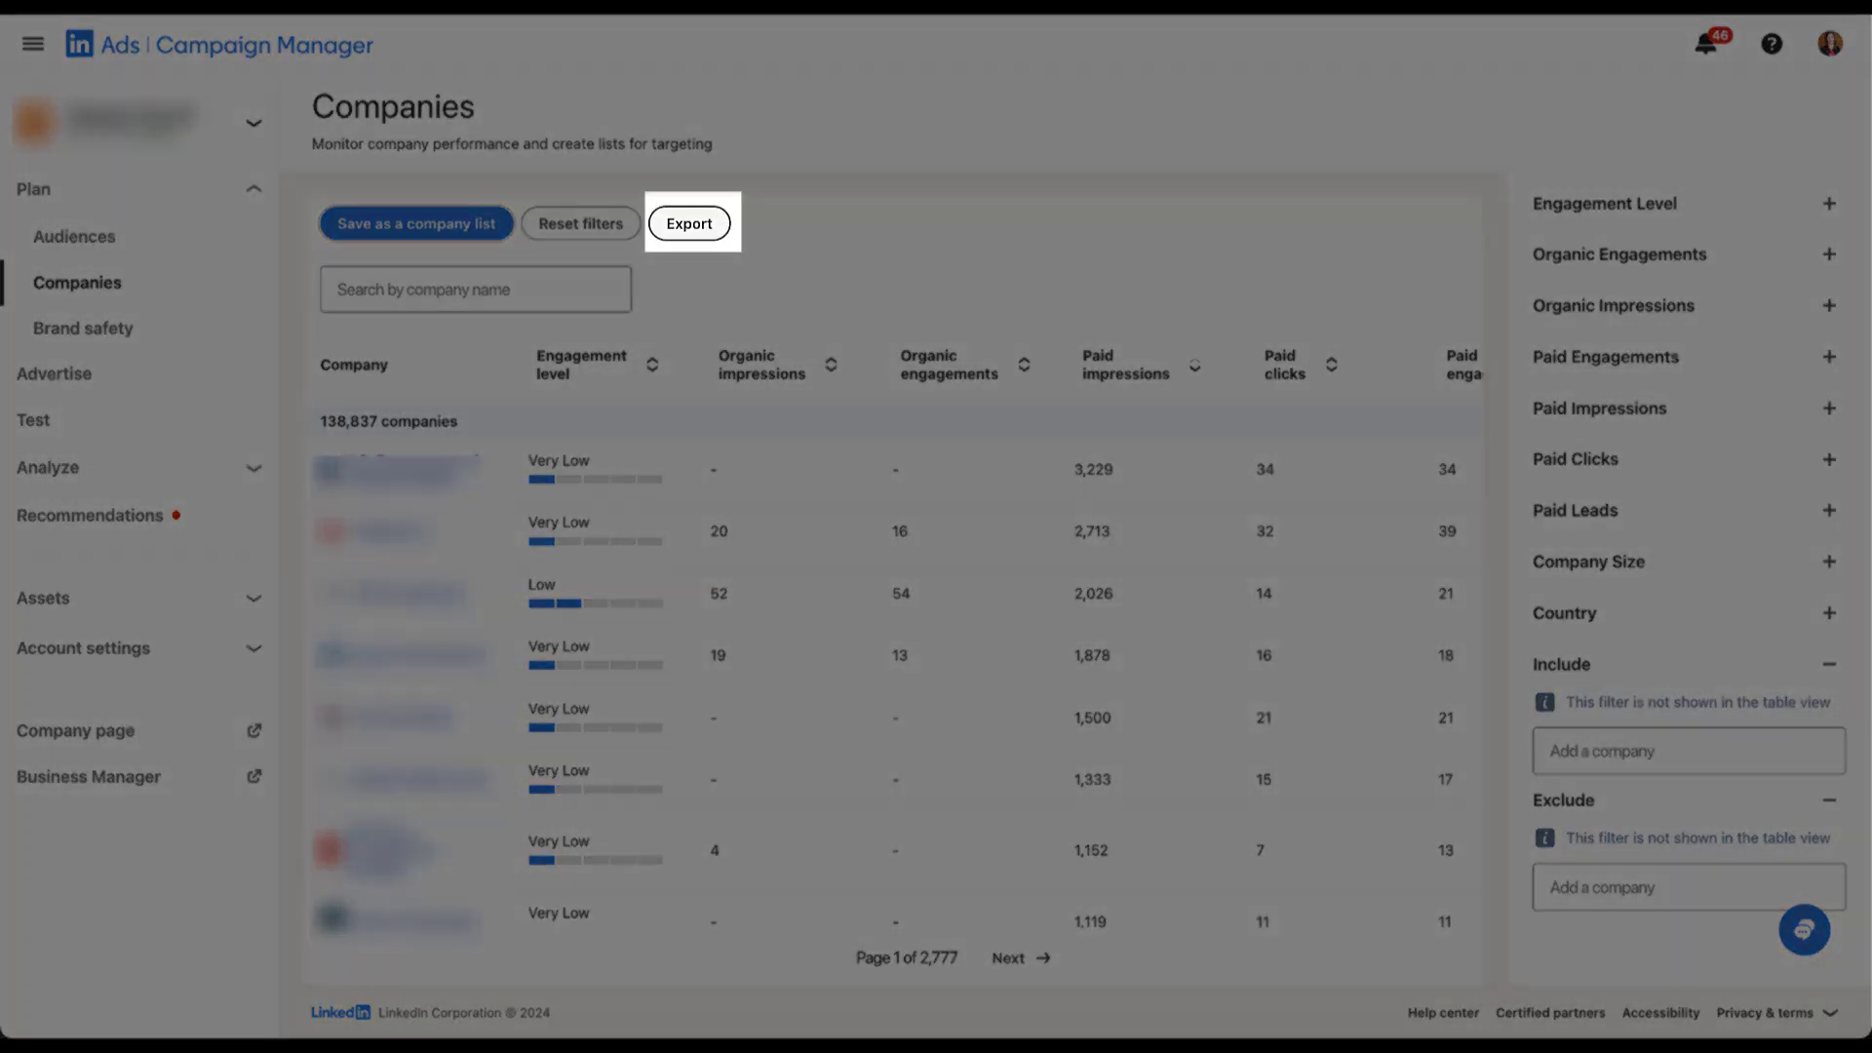
Export the companies table to a spreadsheet file.
left_click(688, 223)
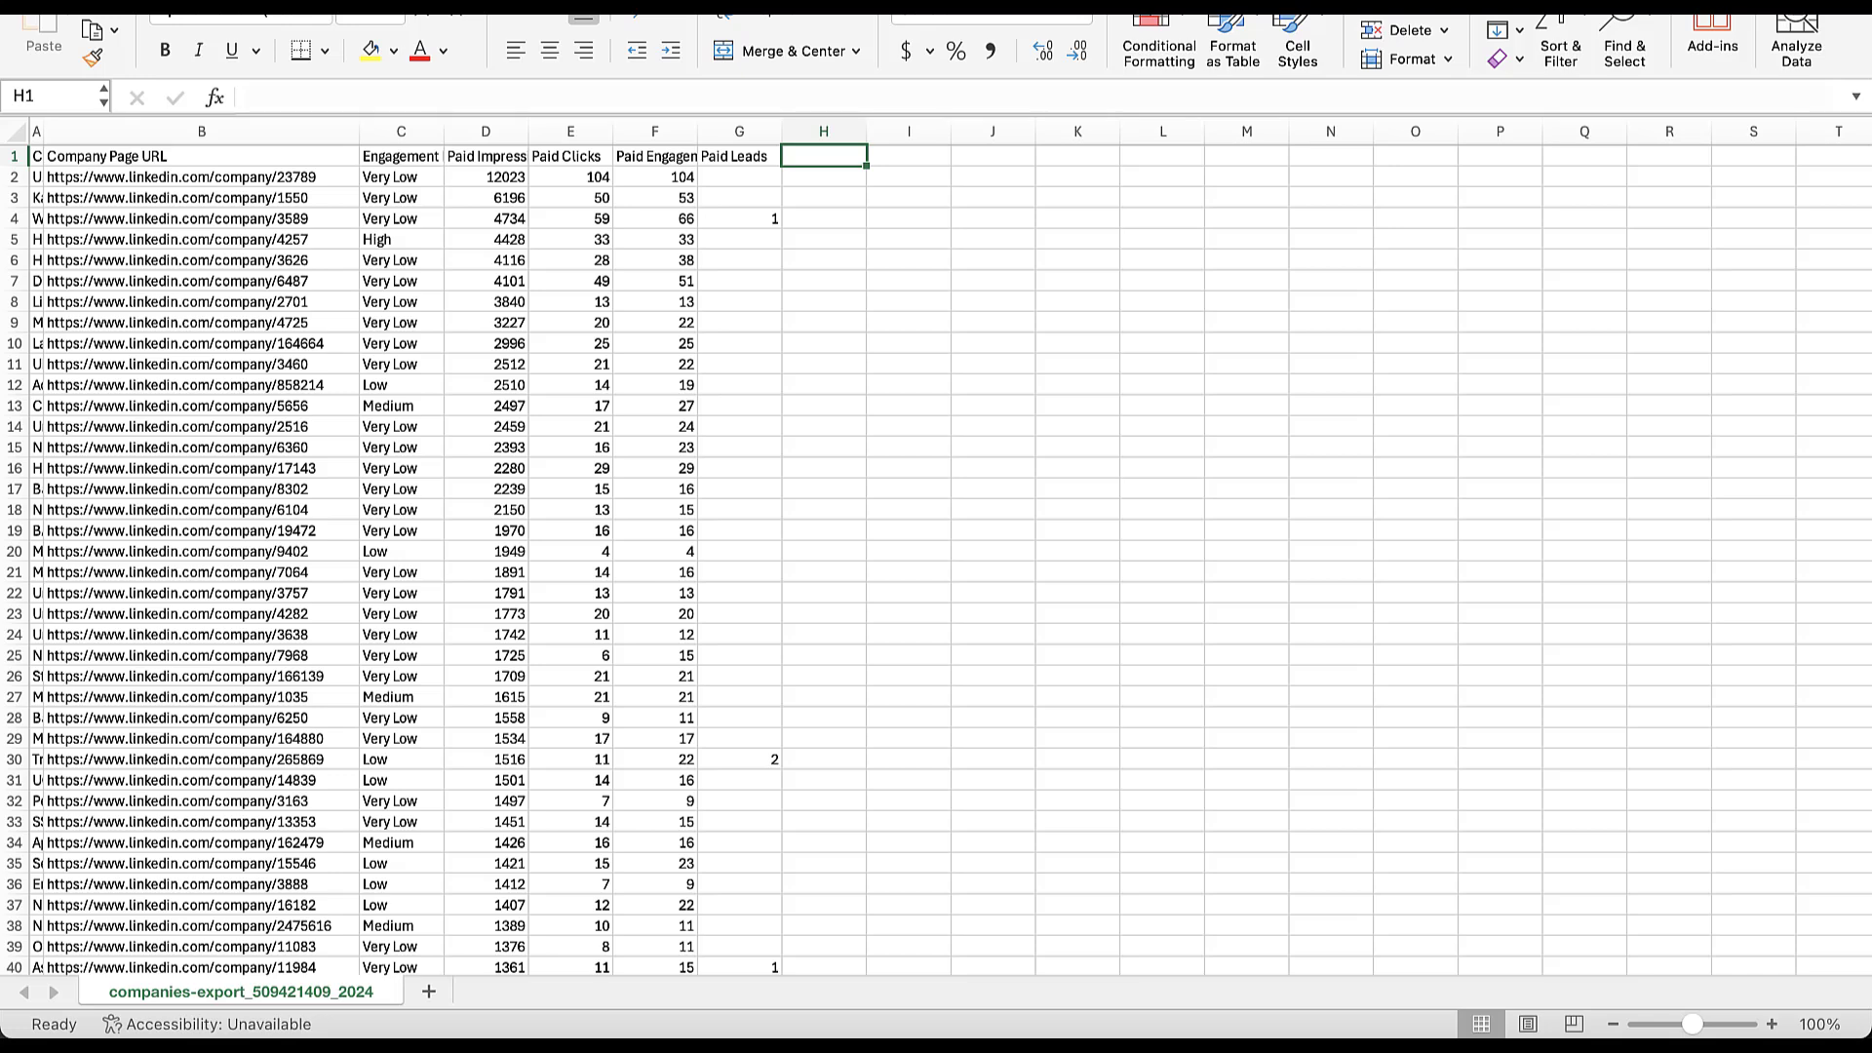
Select the Company Page URL column B in the exported companies sheet.
left_click(201, 156)
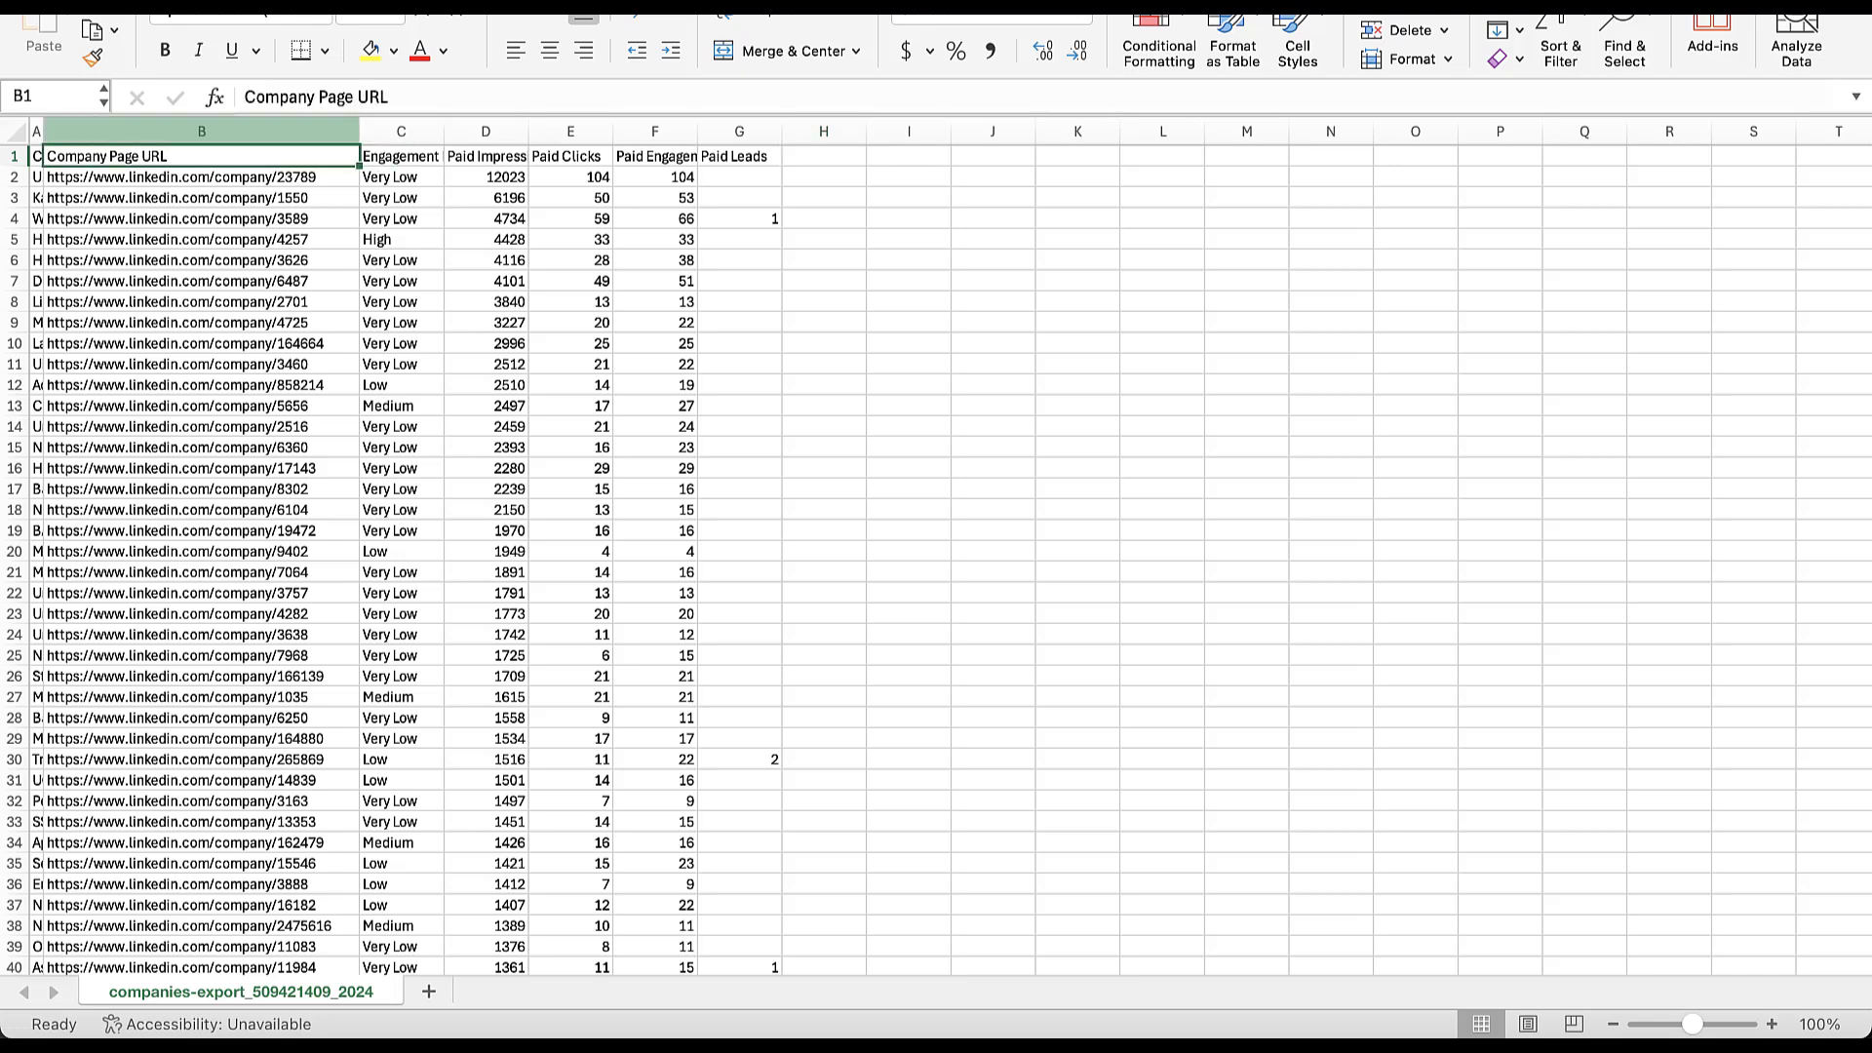
left_click(201, 131)
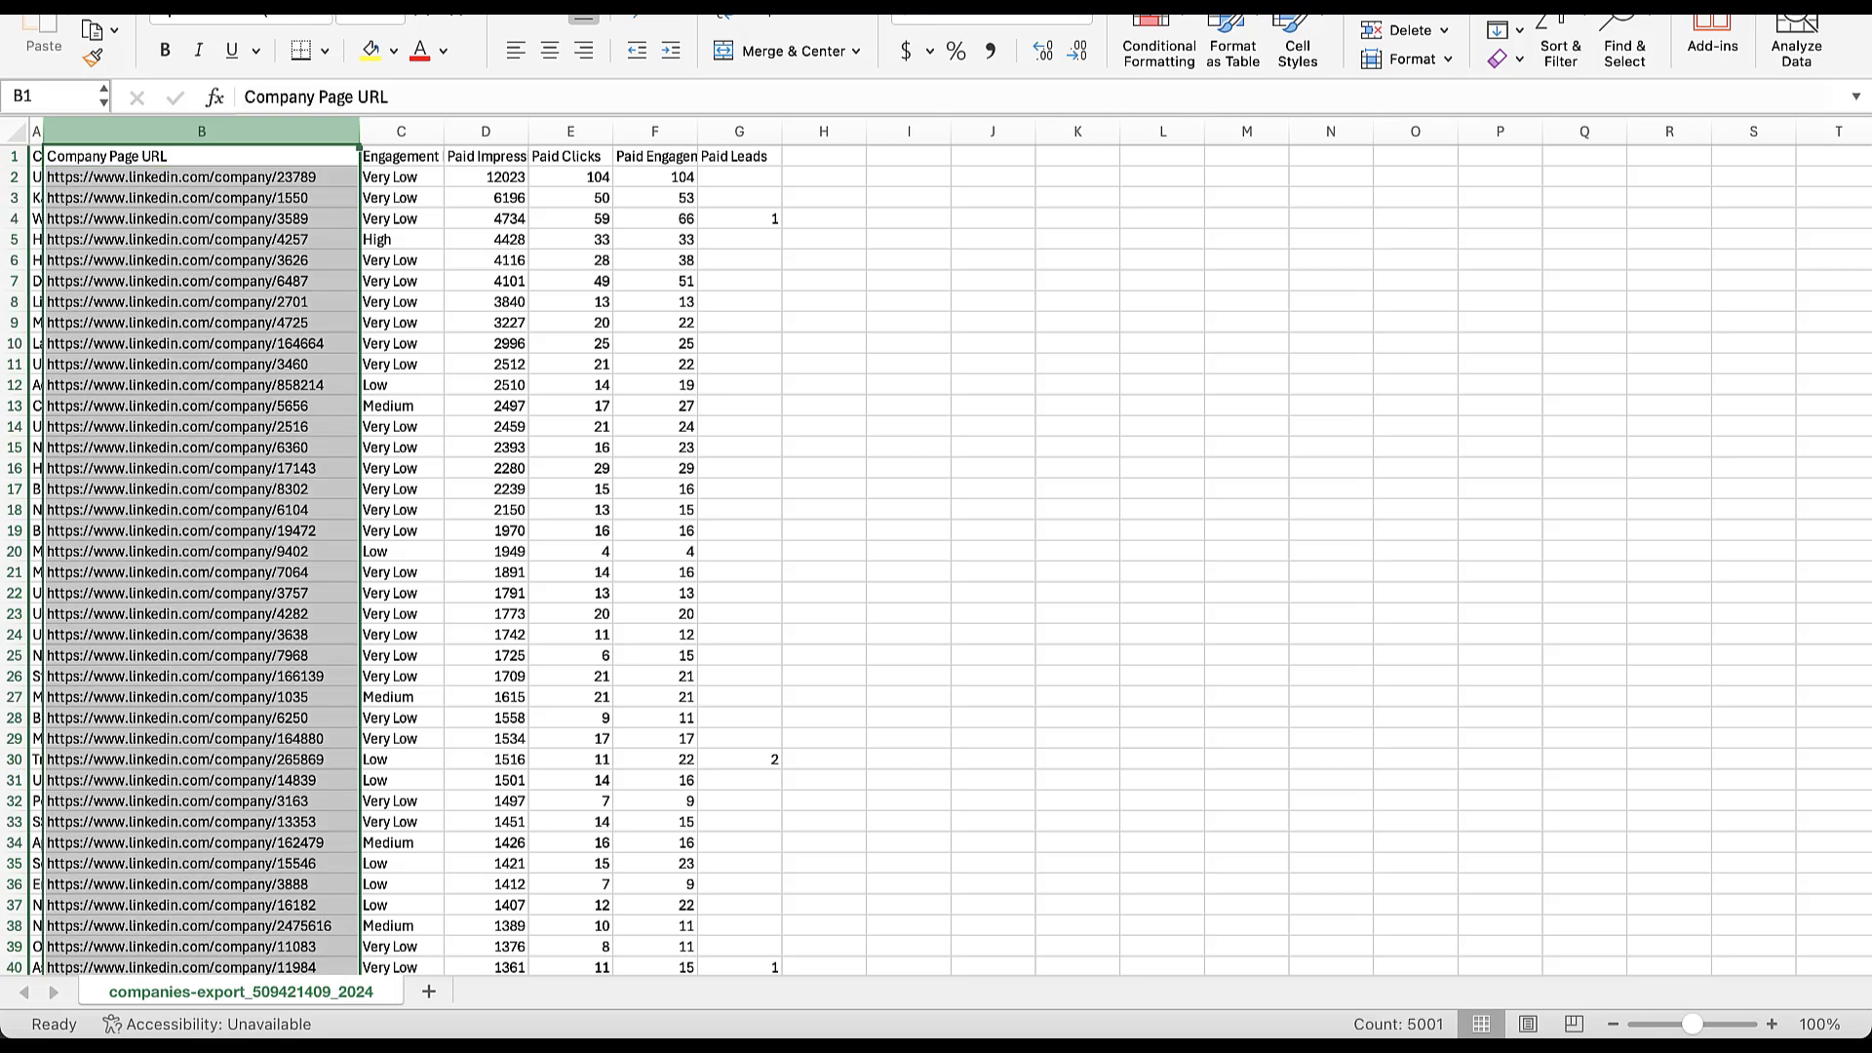